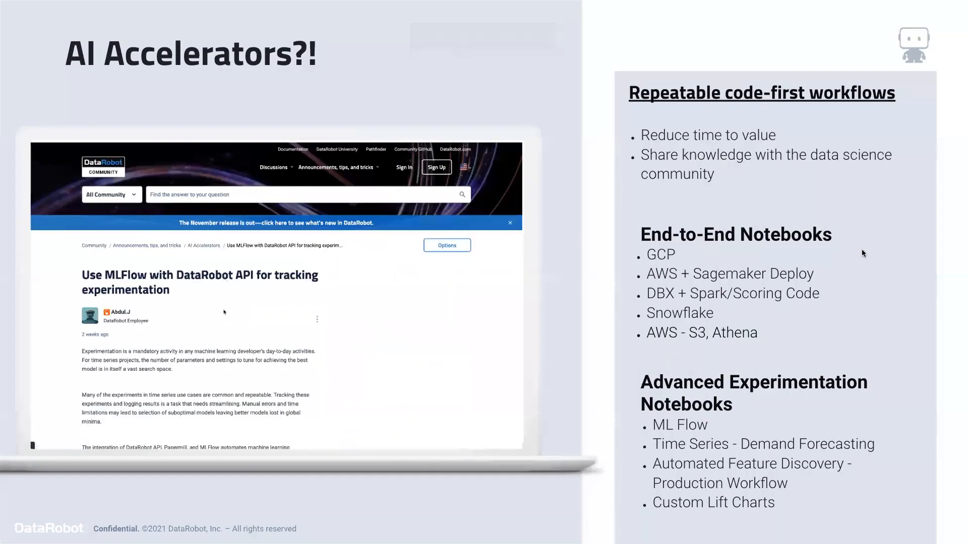
Browse the DataRobot Community AI Accelerators discussion listings
scroll(down, 3)
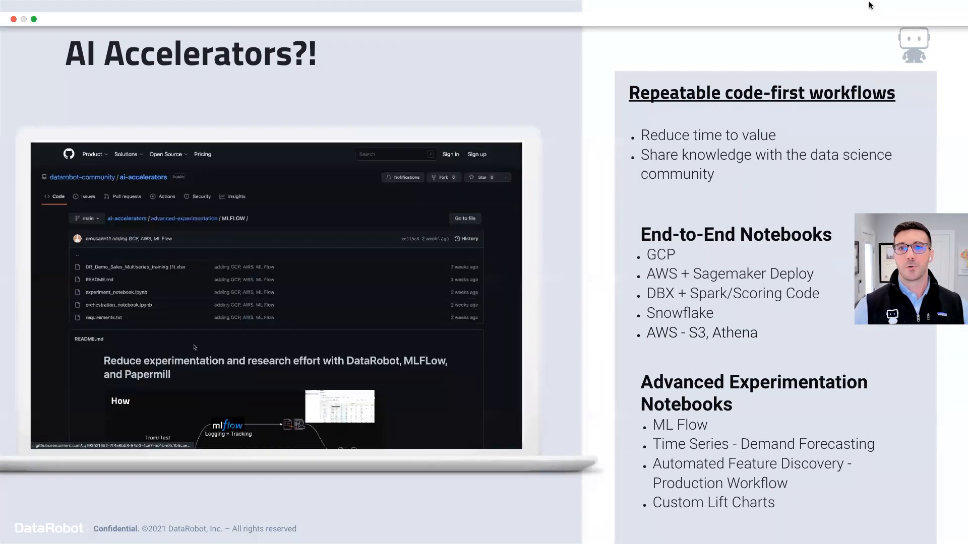
click(117, 292)
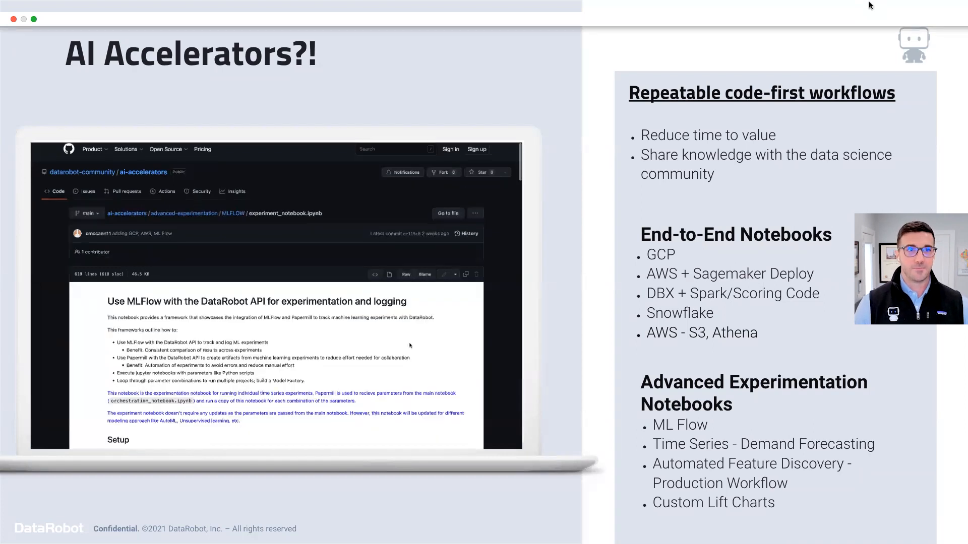
scroll(down, 3)
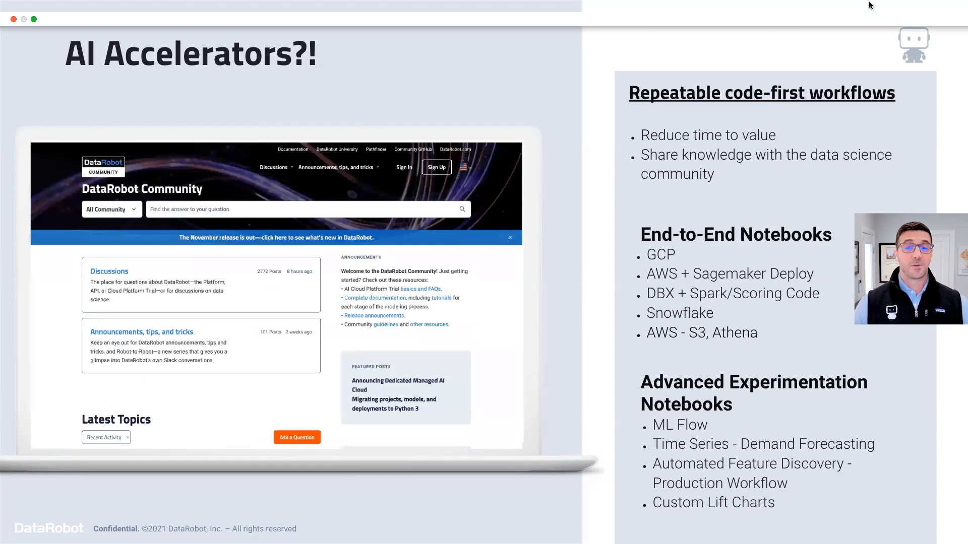
click(336, 167)
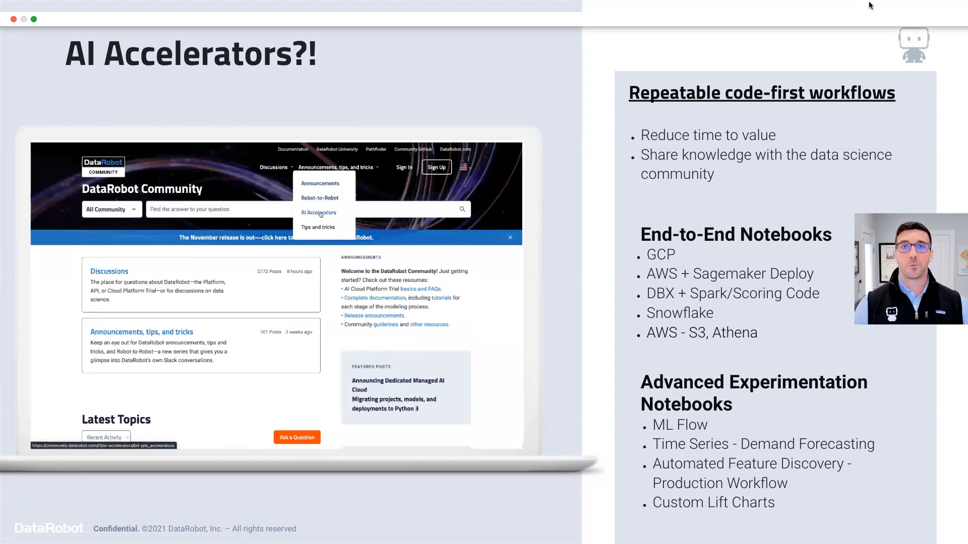
click(318, 213)
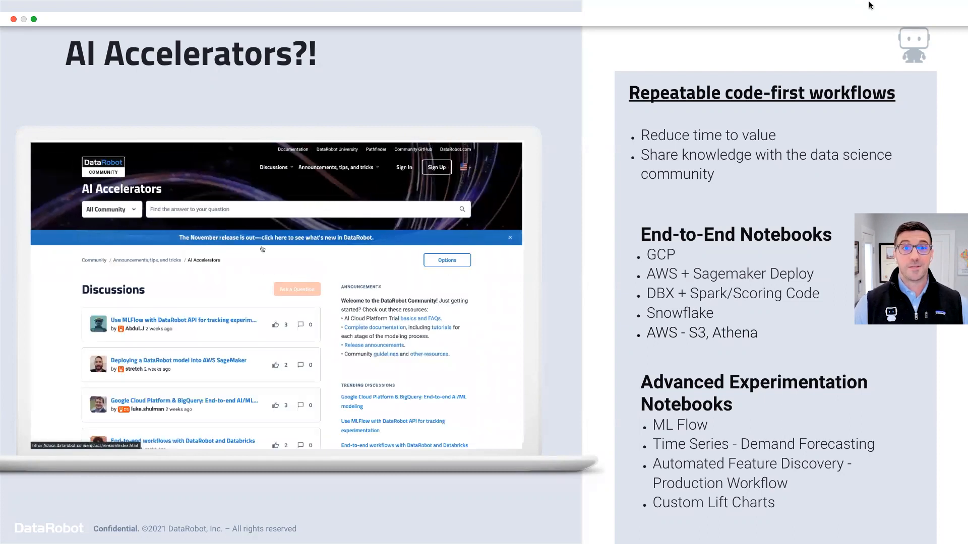
scroll(down, 3)
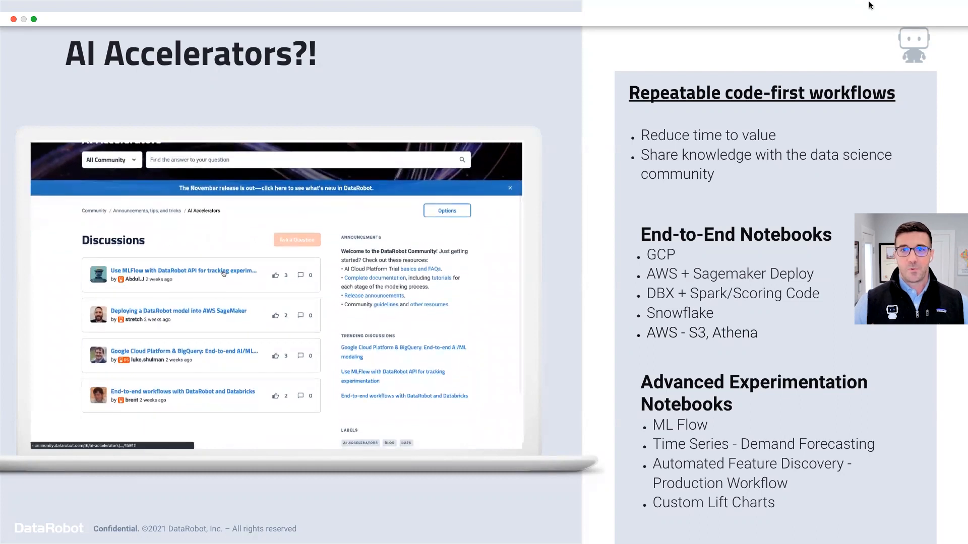
click(184, 272)
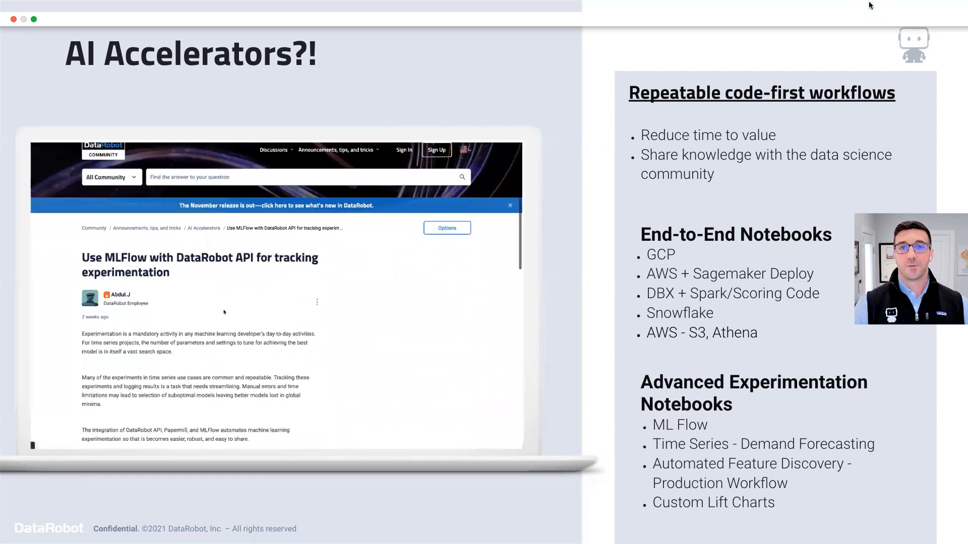
scroll(down, 3)
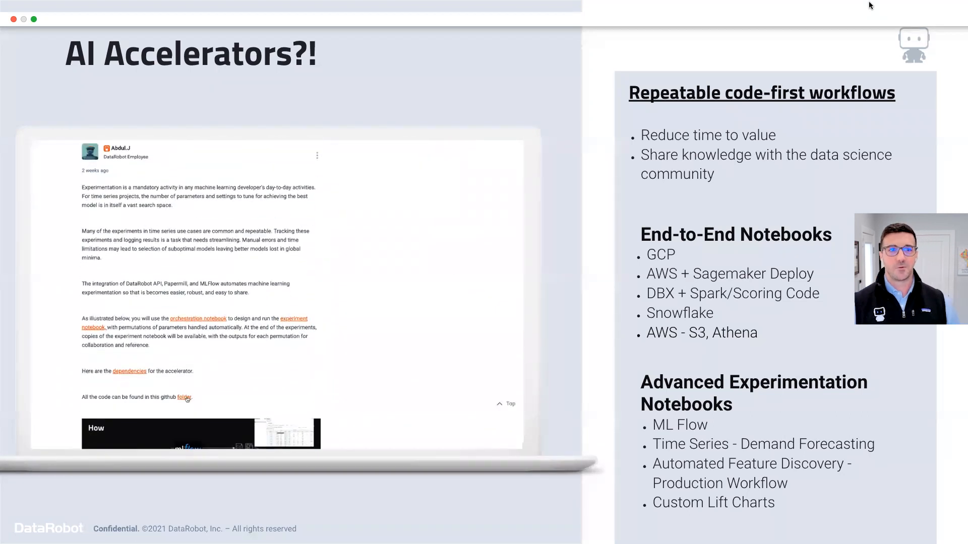
click(184, 397)
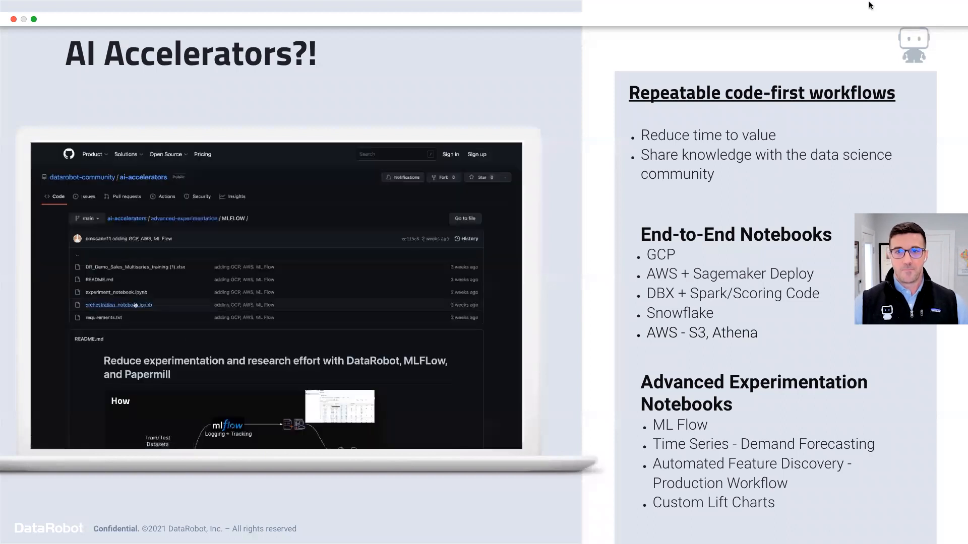
click(115, 292)
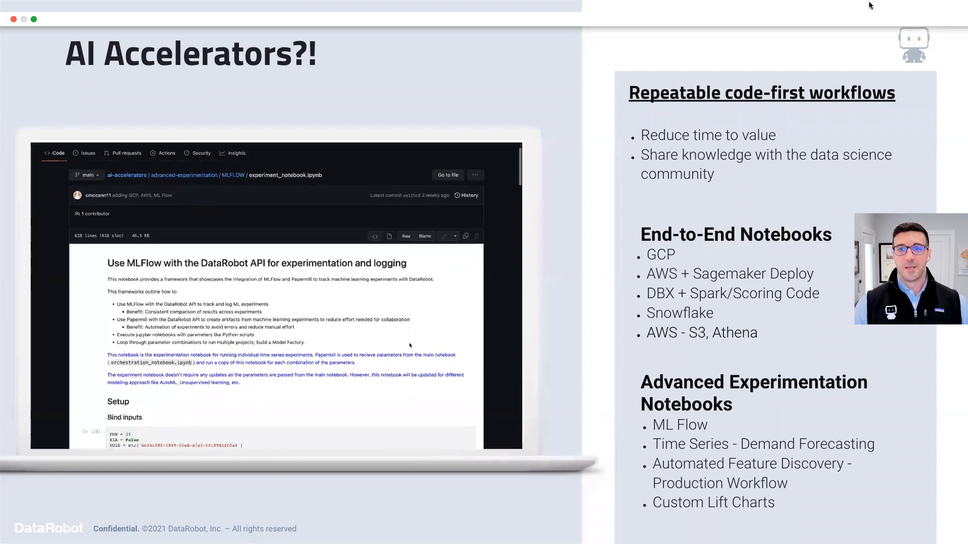
scroll(down, 3)
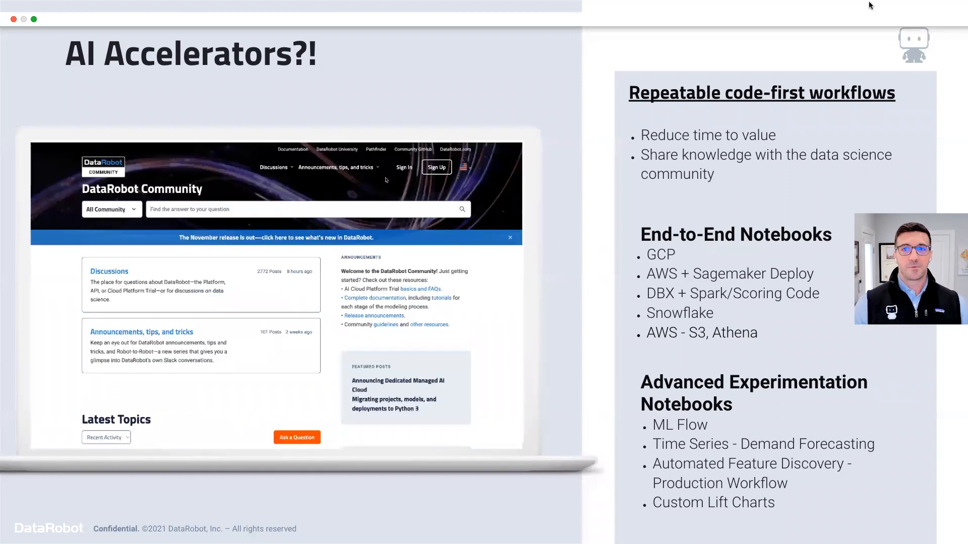
click(338, 166)
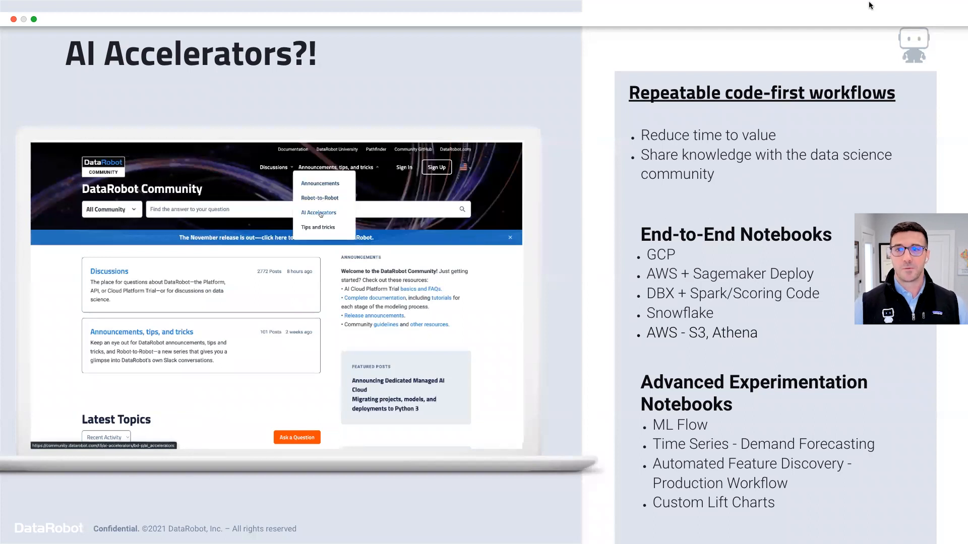
click(319, 212)
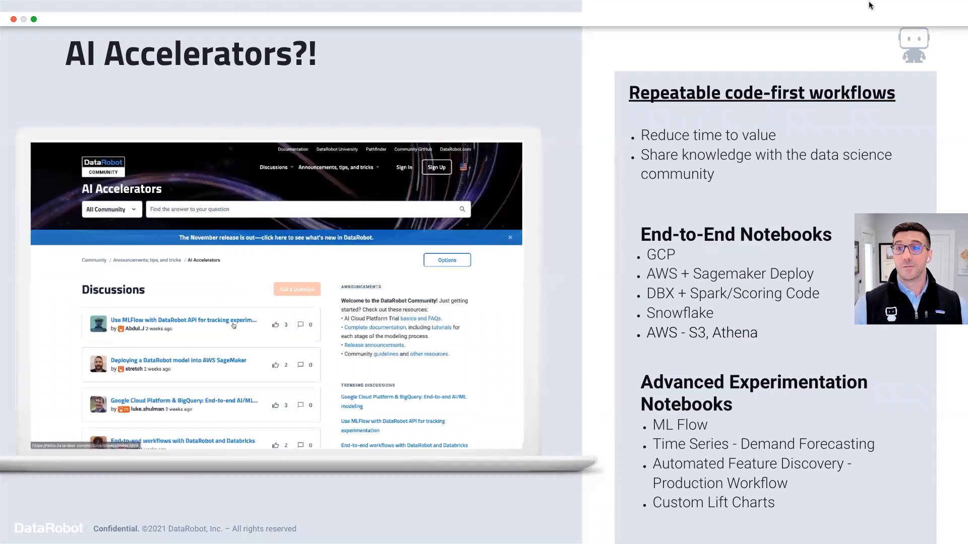
scroll(down, 3)
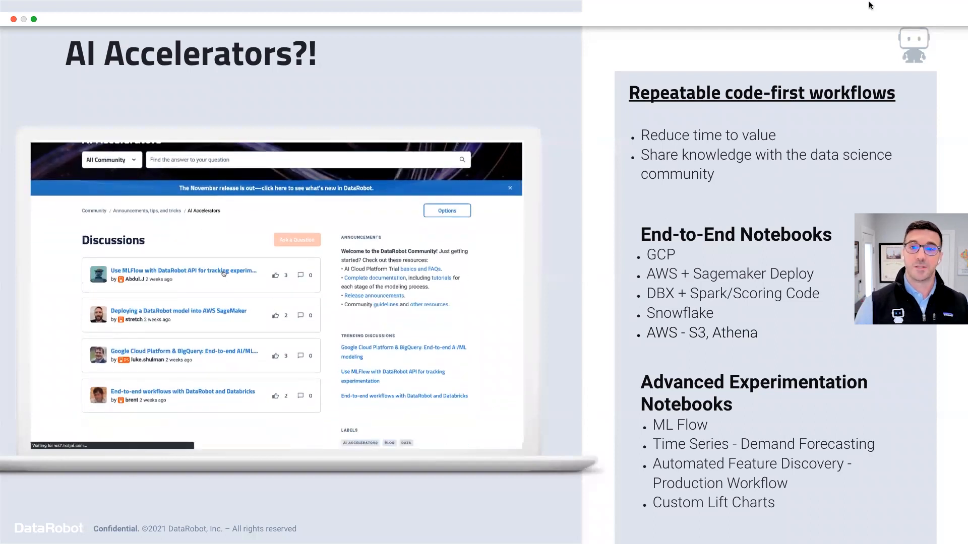
click(184, 271)
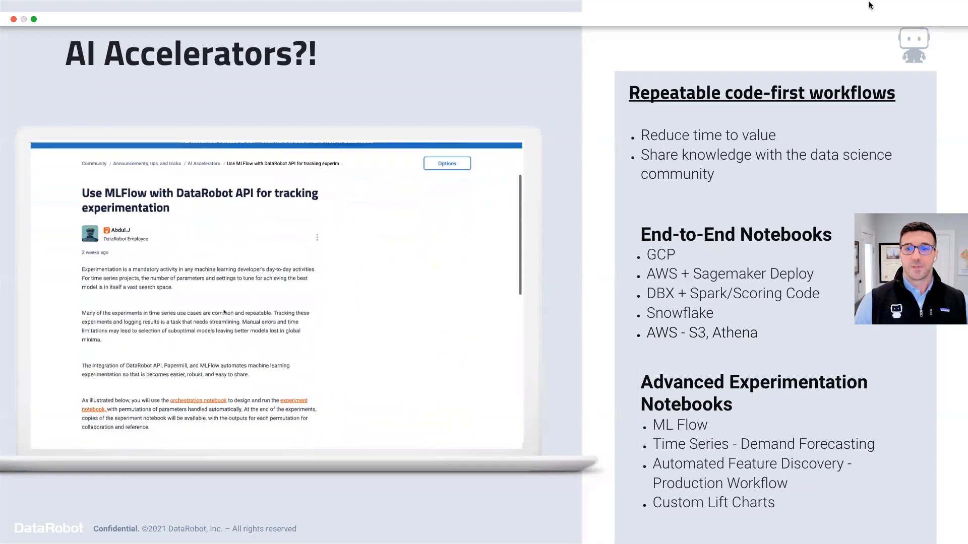
scroll(down, 3)
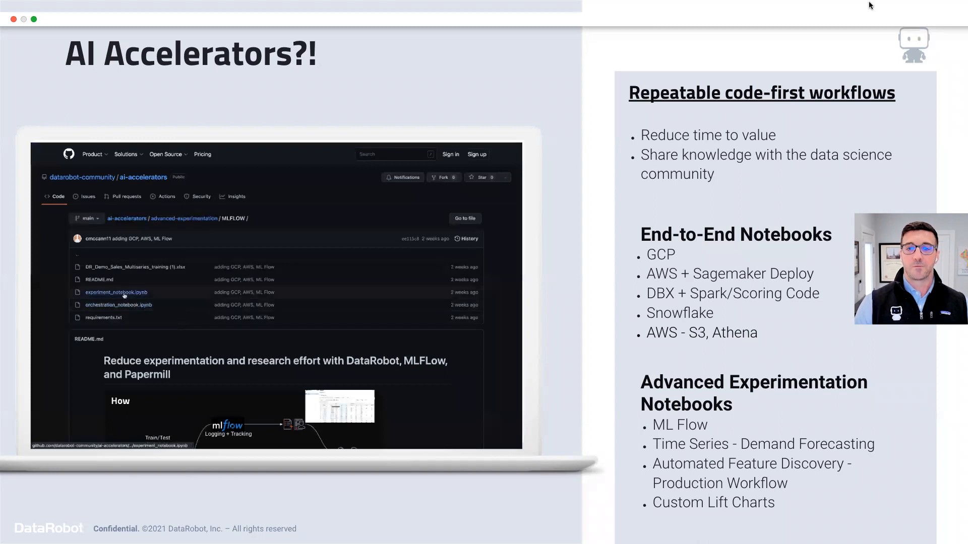
click(116, 292)
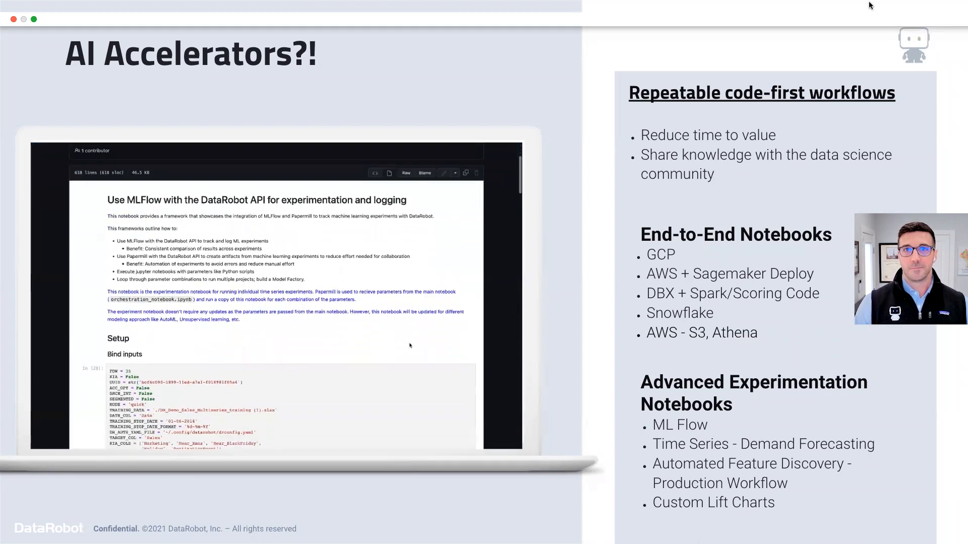
scroll(down, 3)
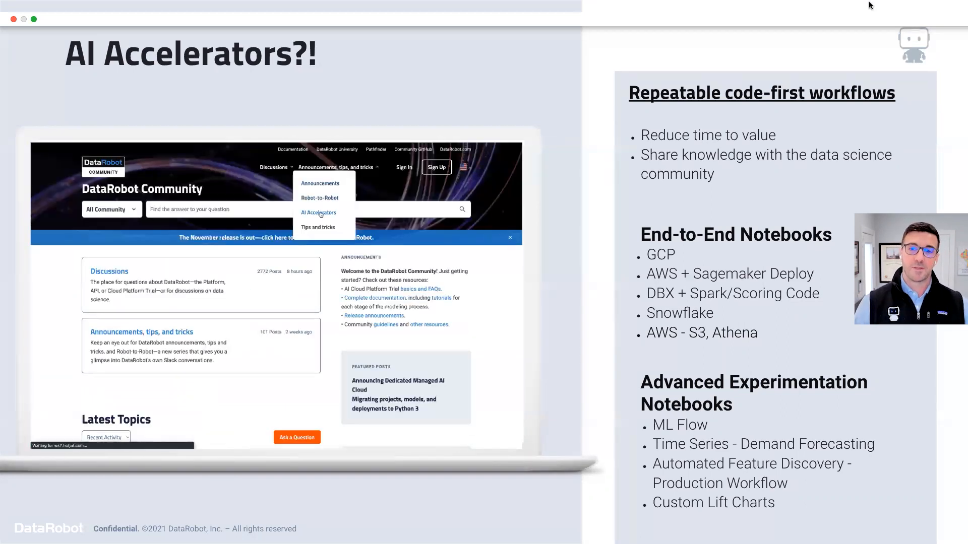
click(318, 212)
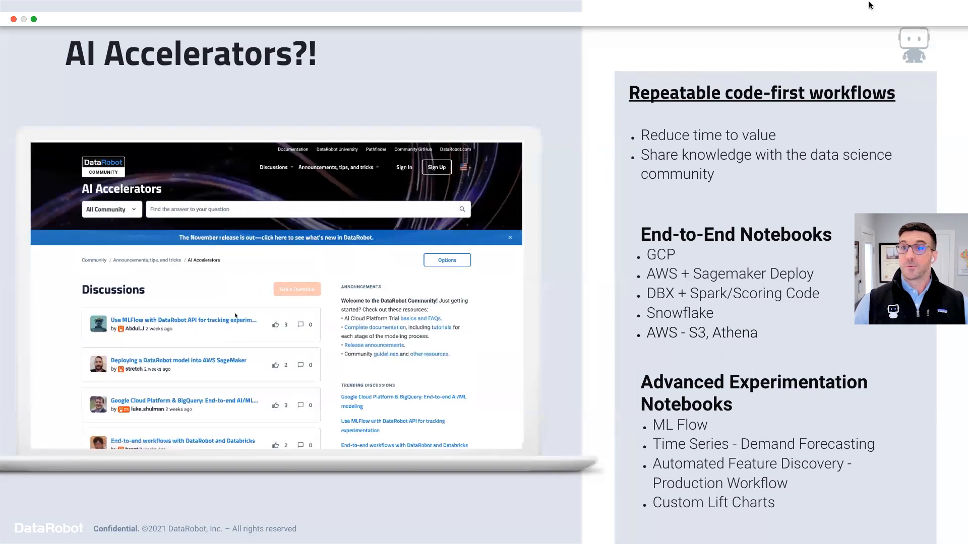
scroll(down, 3)
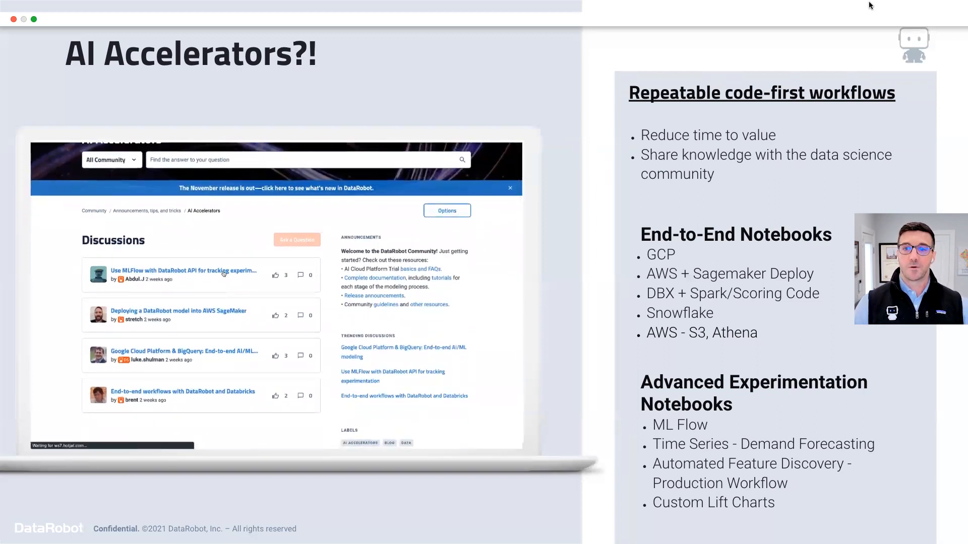
click(183, 271)
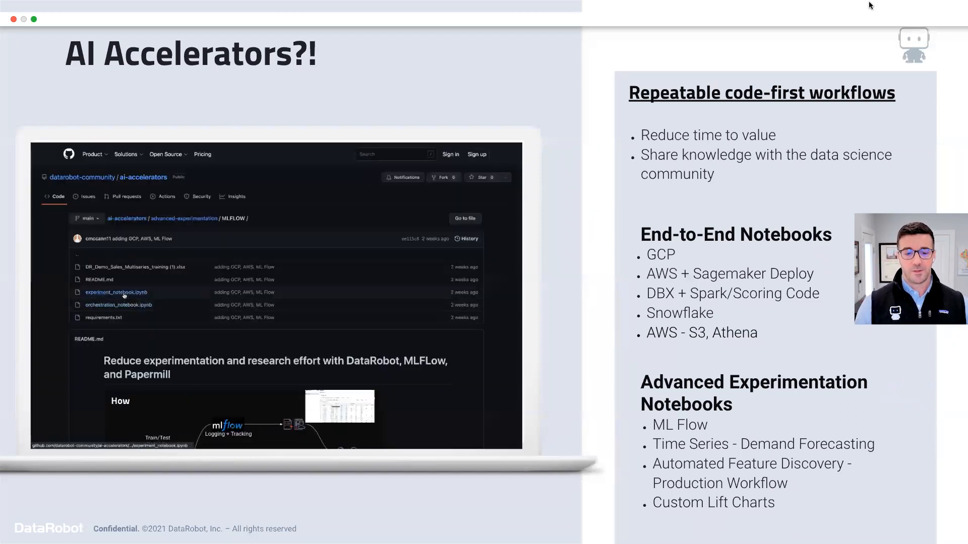
click(116, 292)
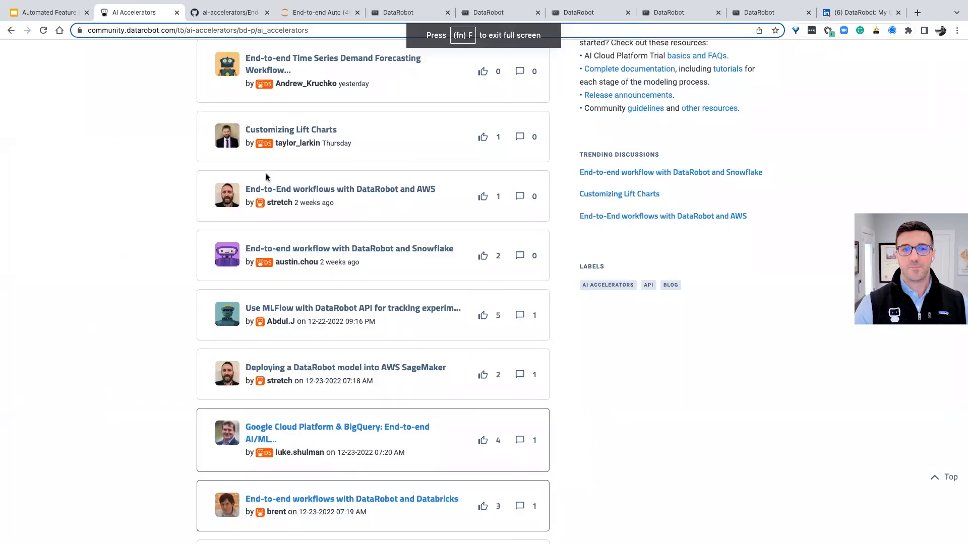
Open the 'Use MLFlow with DataRobot API' post, then return to the Slides deck
scroll(up, 3)
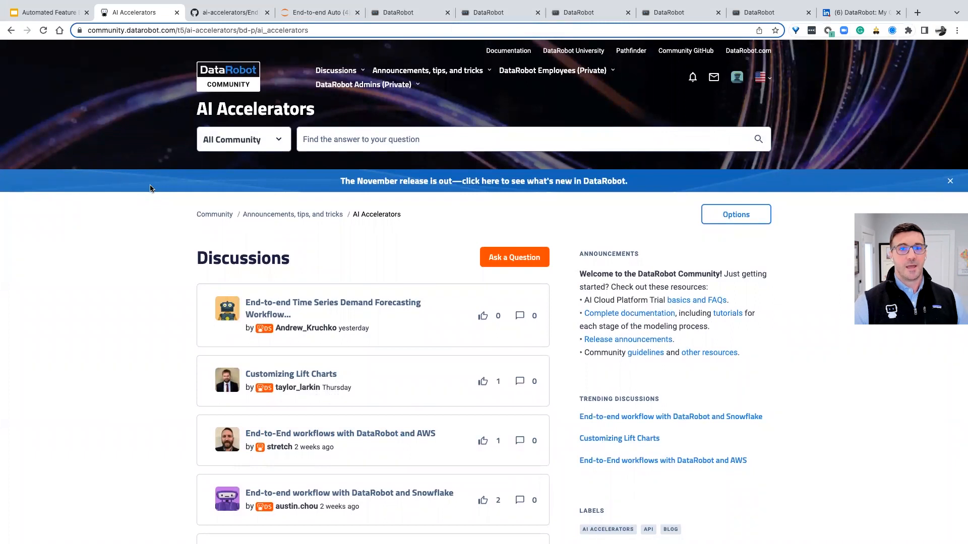
scroll(down, 3)
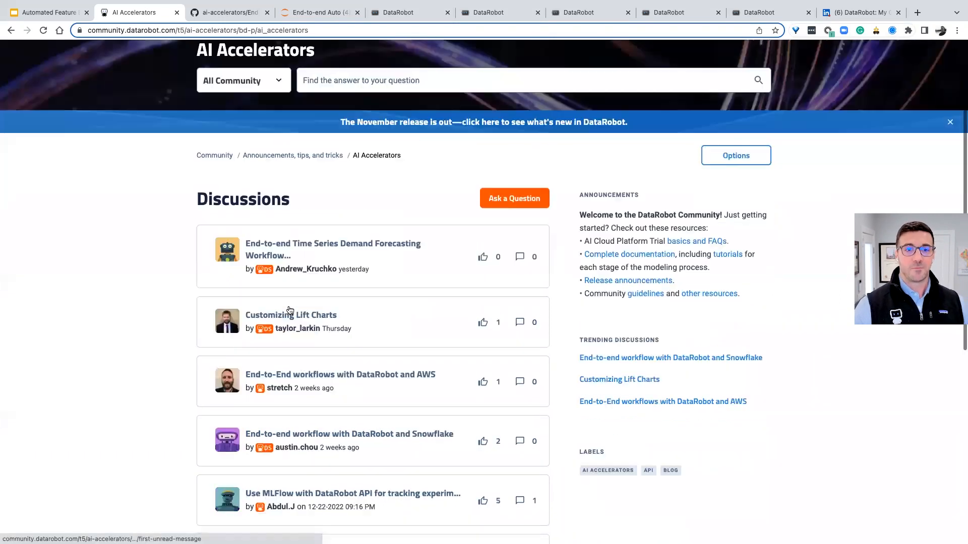
scroll(down, 3)
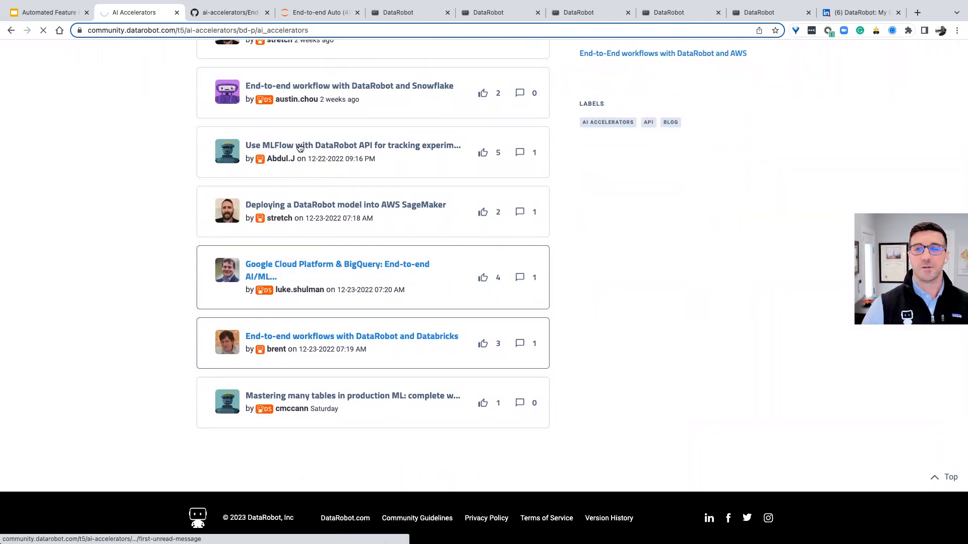
click(352, 145)
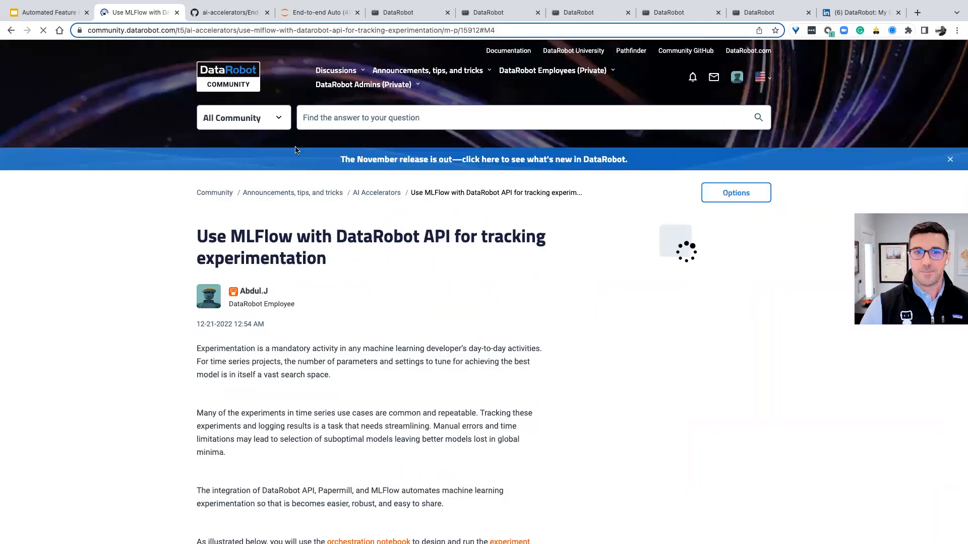
click(227, 12)
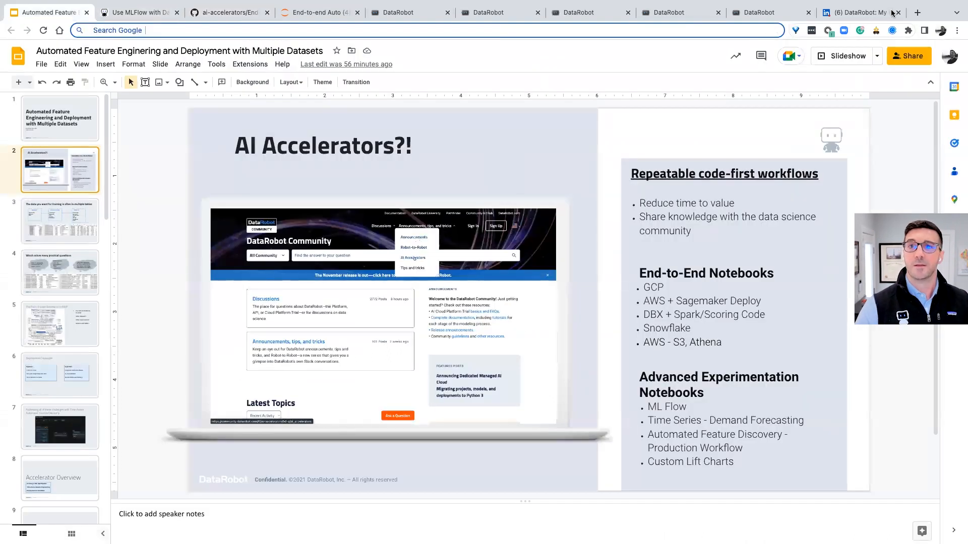
Start presenting the 'AI Accelerators?!' slide deck
click(847, 55)
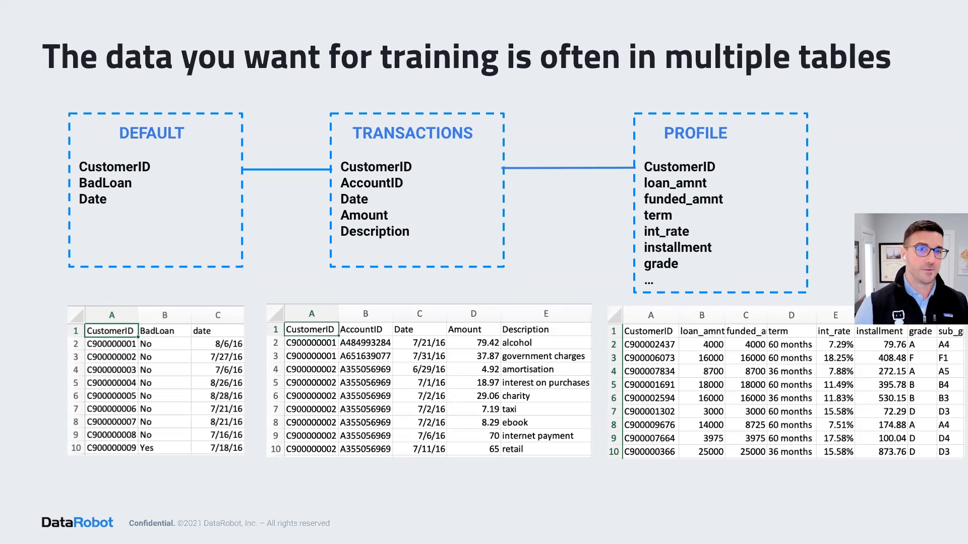
mouse_move(215, 144)
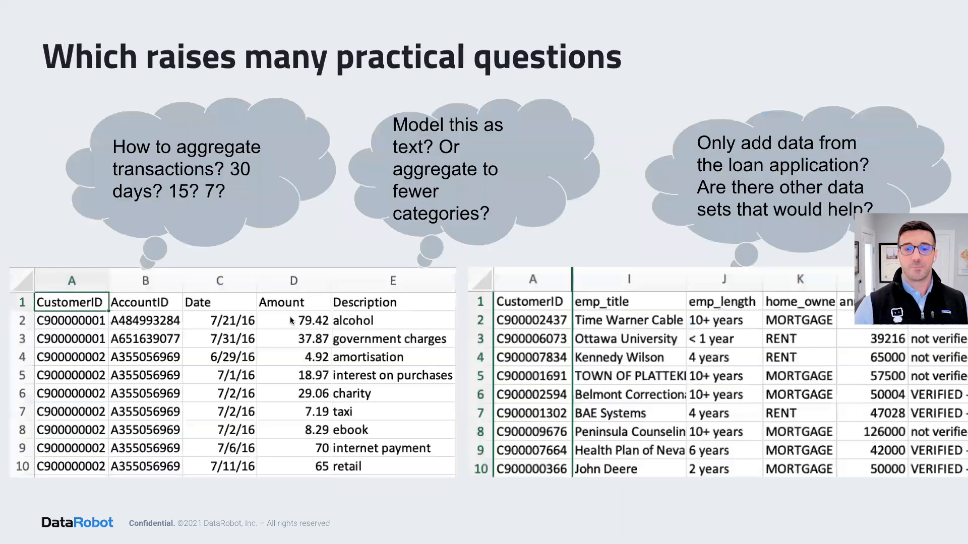
Return to the slide on training data across Default, Transactions and Profile tables
key(right)
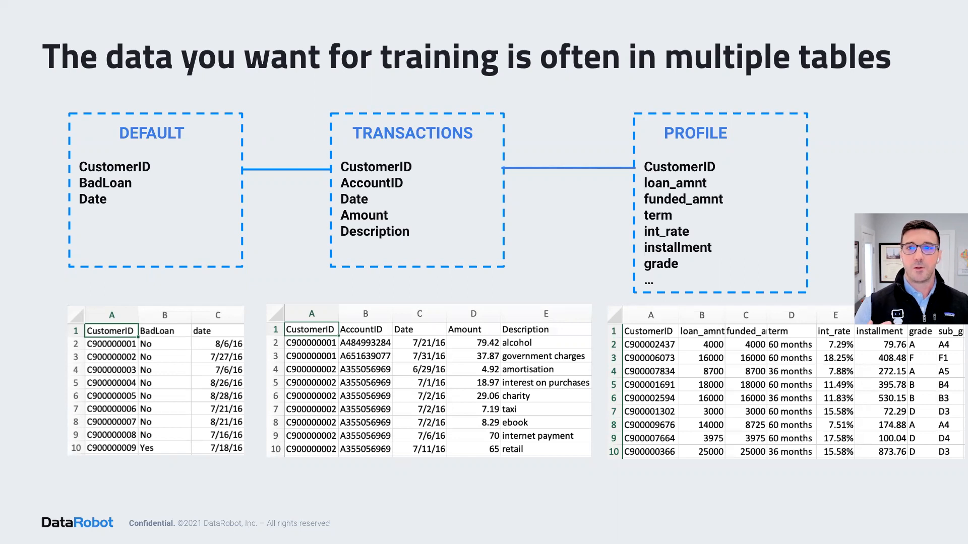
mouse_move(406, 350)
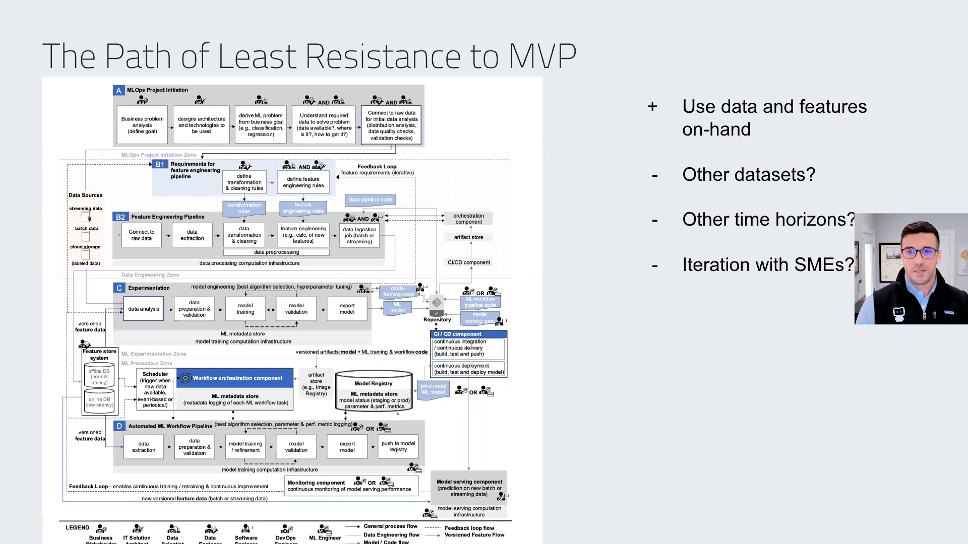
mouse_move(597, 179)
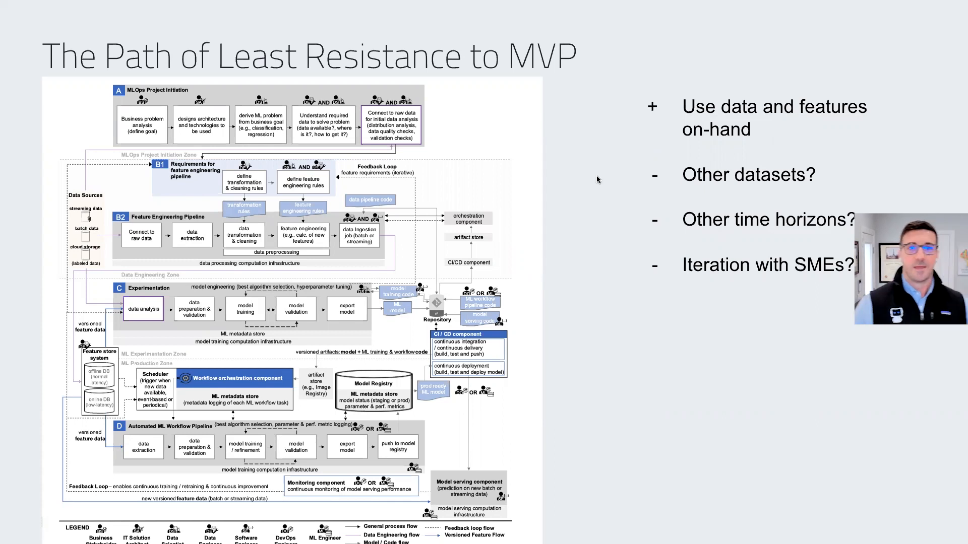
mouse_move(577, 167)
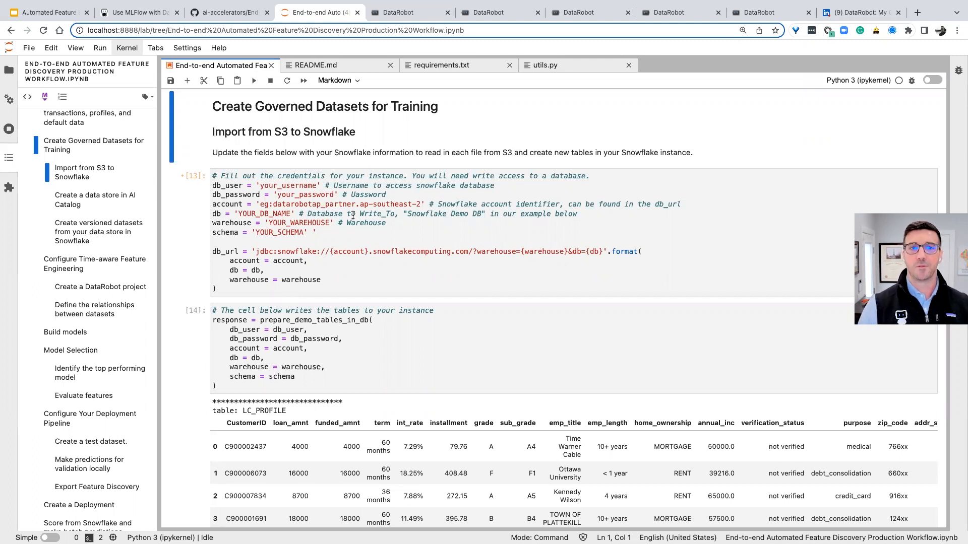
mouse_move(494, 266)
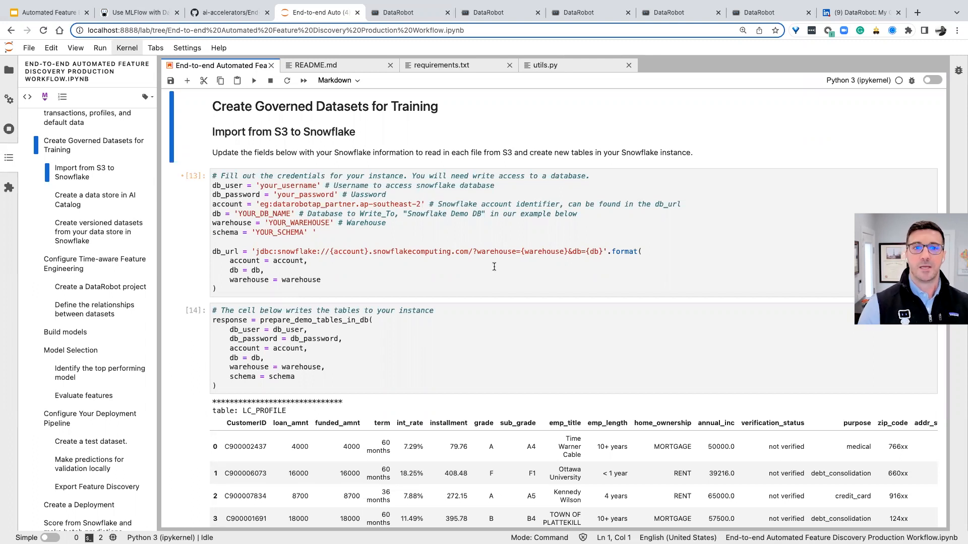
Scroll the Import from S3 to Snowflake outputs showing LC_PROFILE and LC_TRANSACTIONS previews
scroll(down, 3)
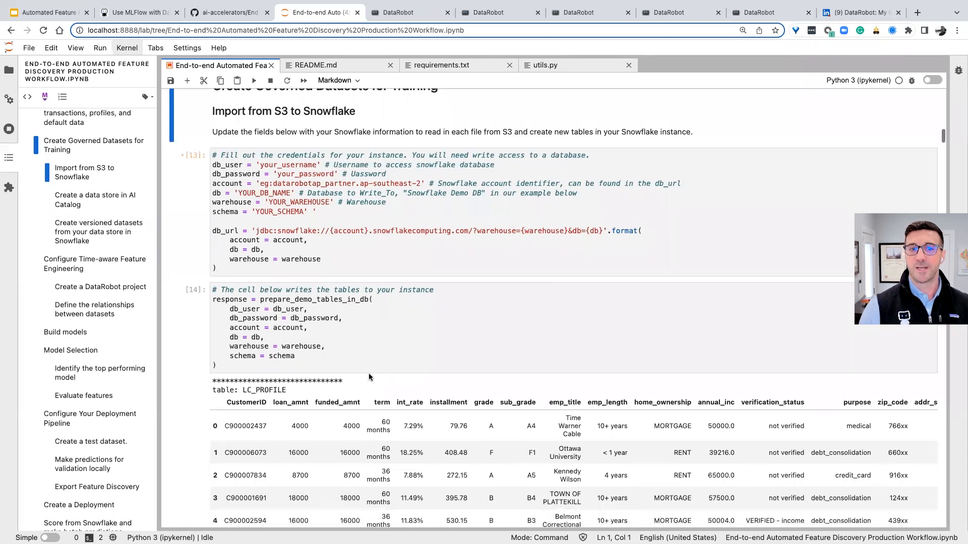
scroll(down, 3)
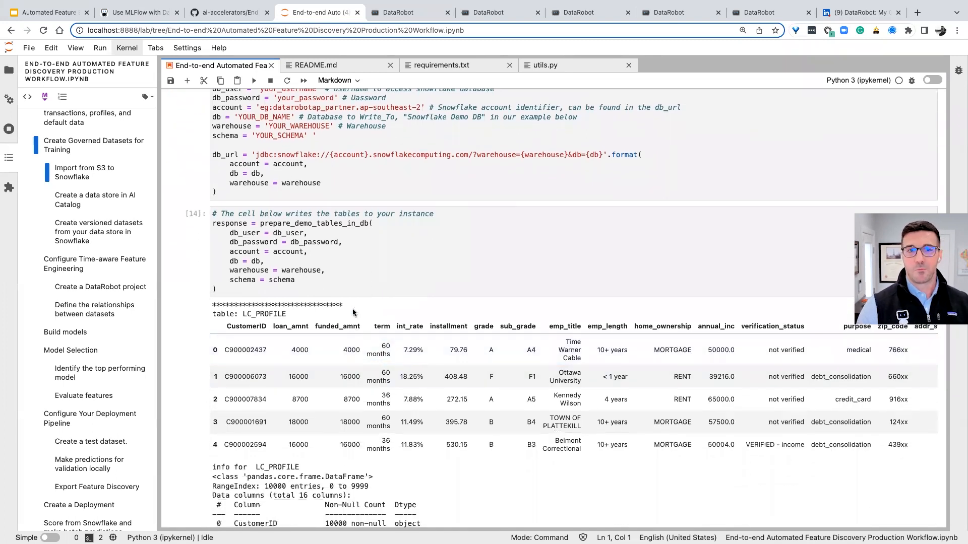
scroll(down, 3)
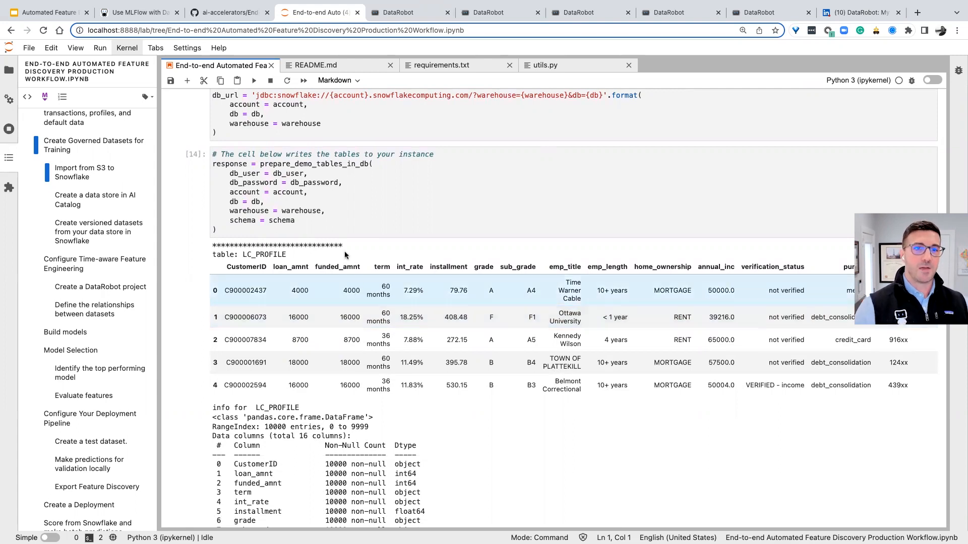
scroll(down, 3)
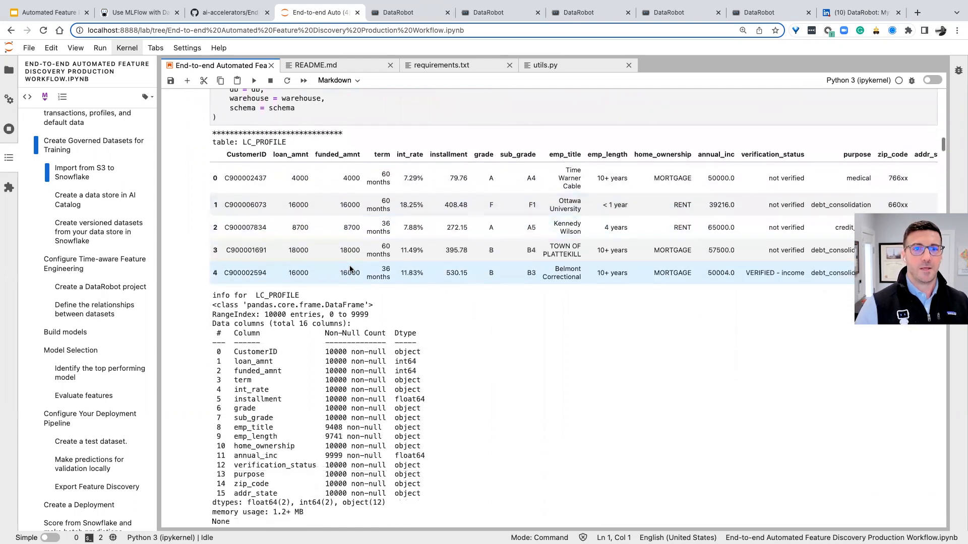
scroll(down, 3)
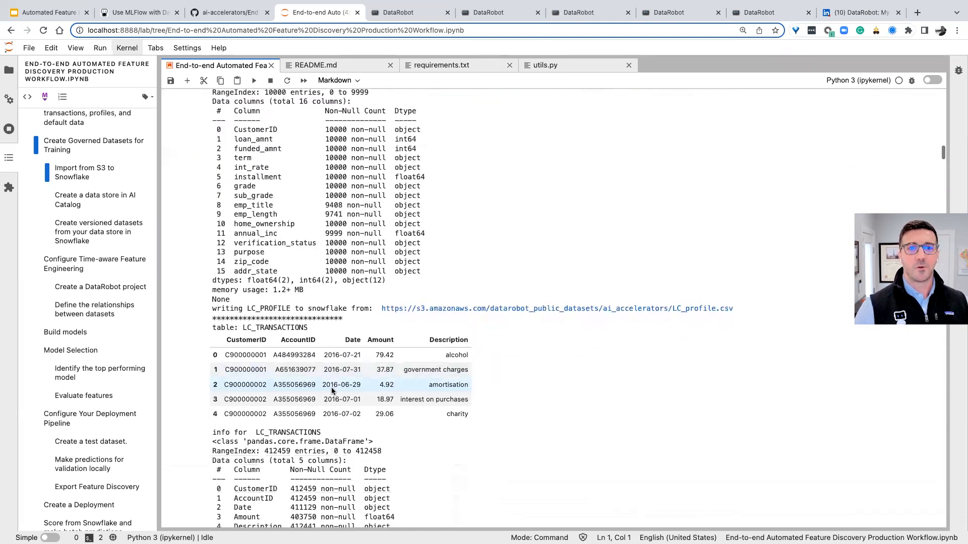
scroll(down, 3)
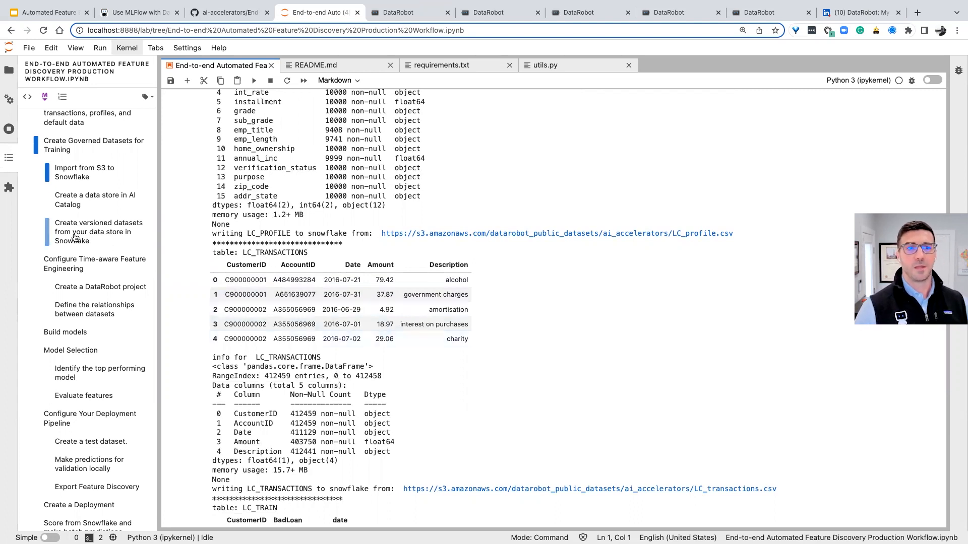
Jump to 'Create versioned datasets from your data store in Snowflake' from the table of contents
click(99, 231)
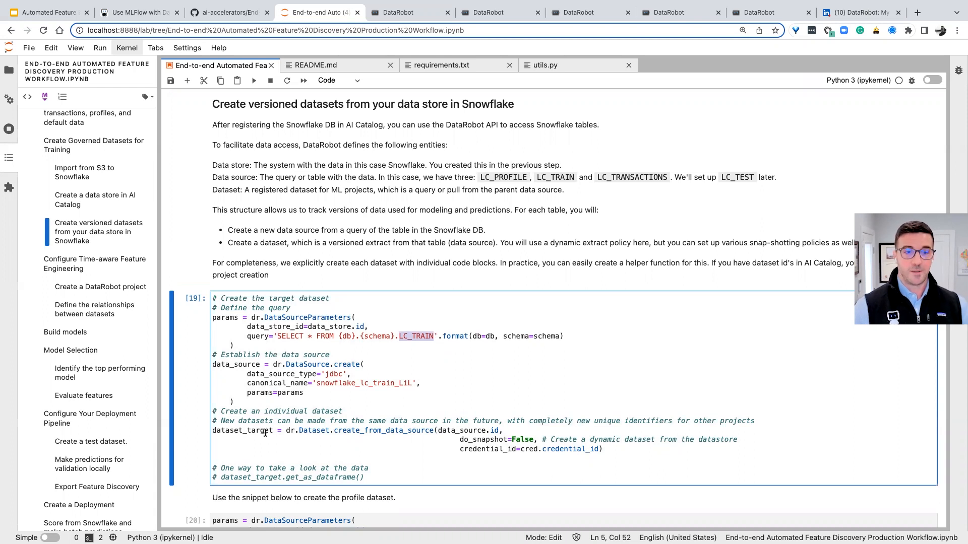
View the snowflake_lc_transactions_LiL catalog info page, a 412,459-row LC_TRANSACTIONS query
click(409, 13)
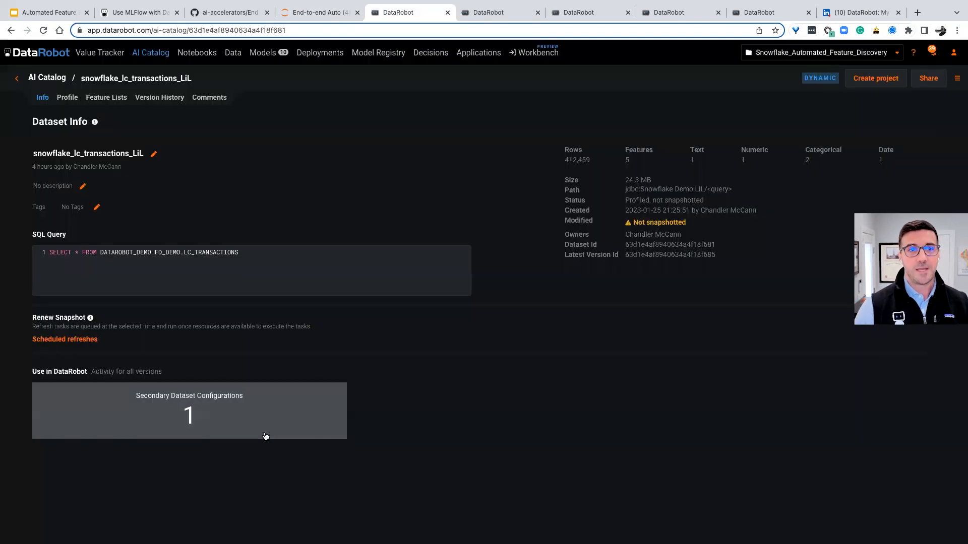
mouse_move(286, 360)
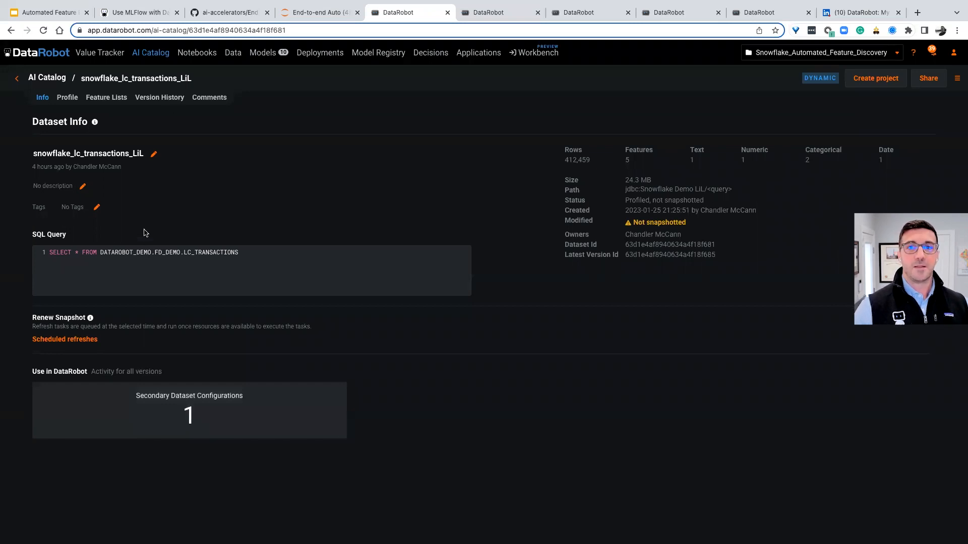
mouse_move(688, 183)
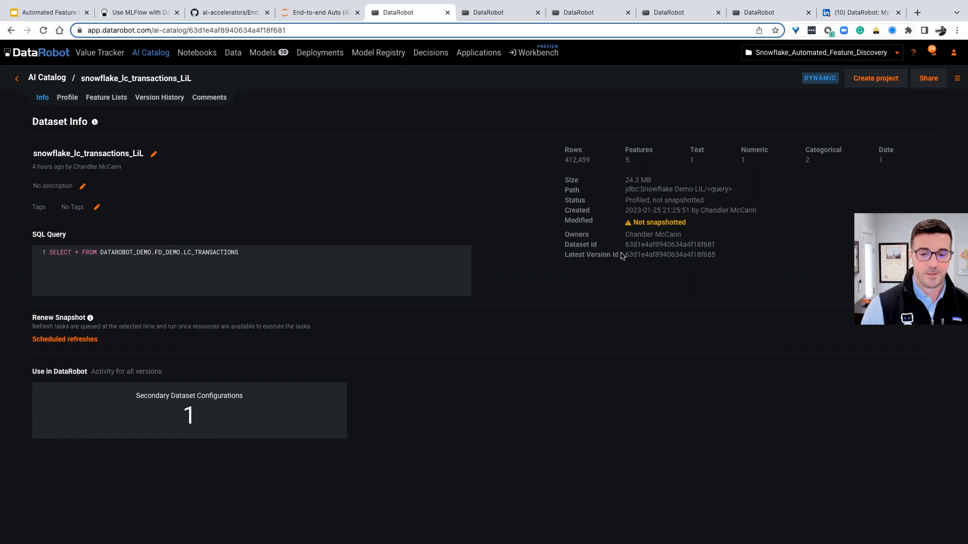
Switch back to the notebook and jump to Configure Time-aware Feature Engineering
click(318, 12)
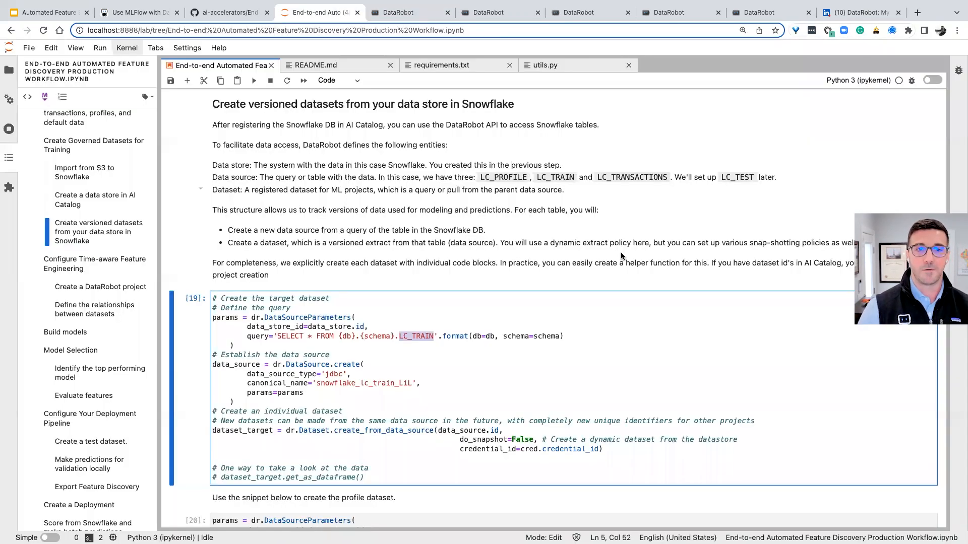
mouse_move(594, 247)
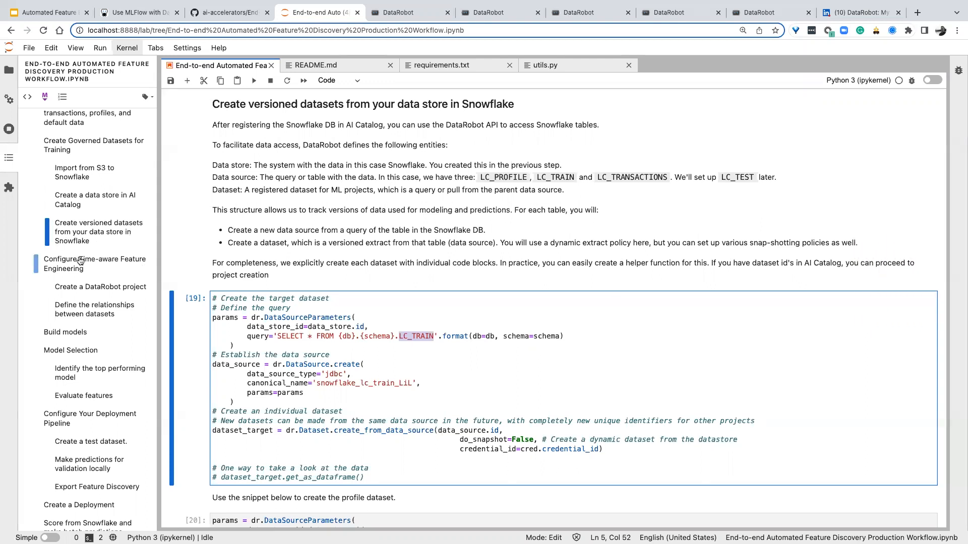
click(500, 11)
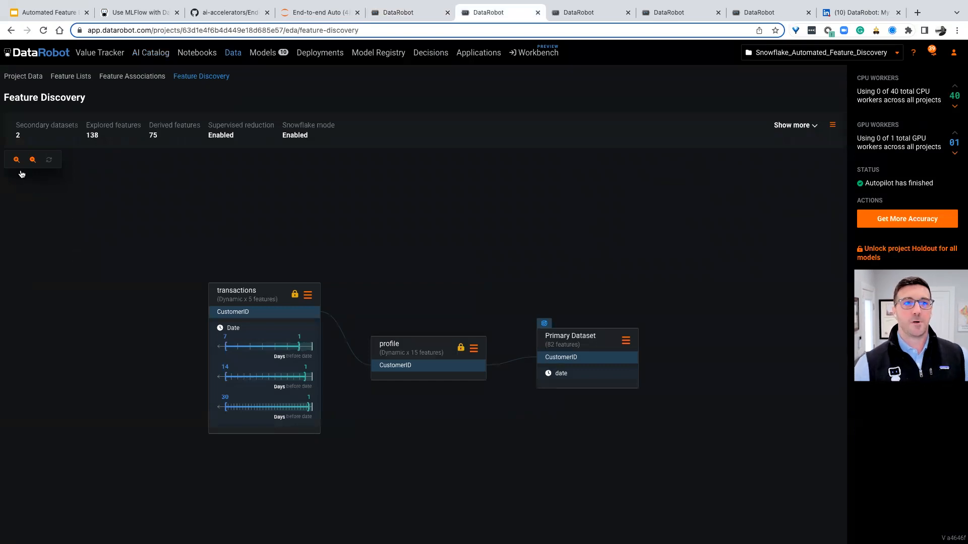
Zoom into the CustomerID Feature Discovery graph, then switch back to the notebook
click(17, 159)
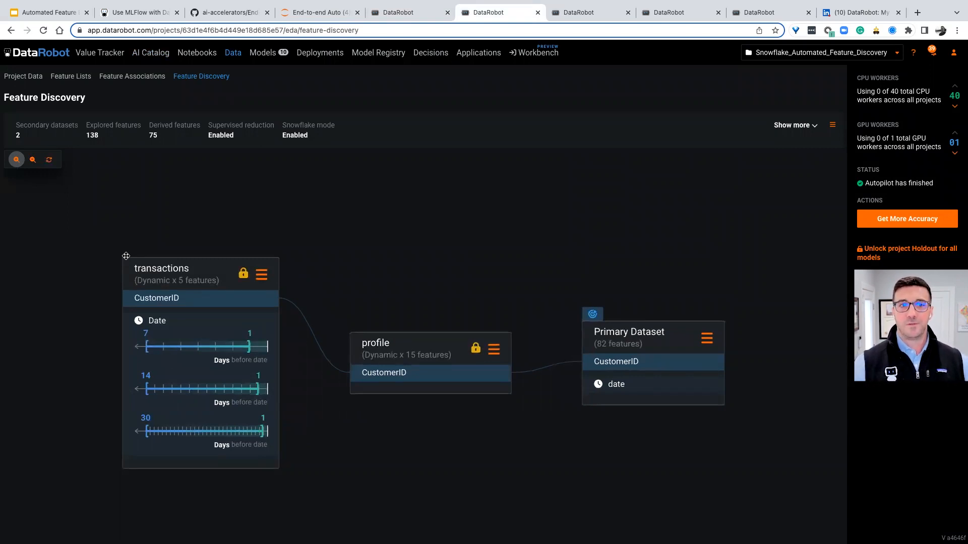
mouse_move(151, 320)
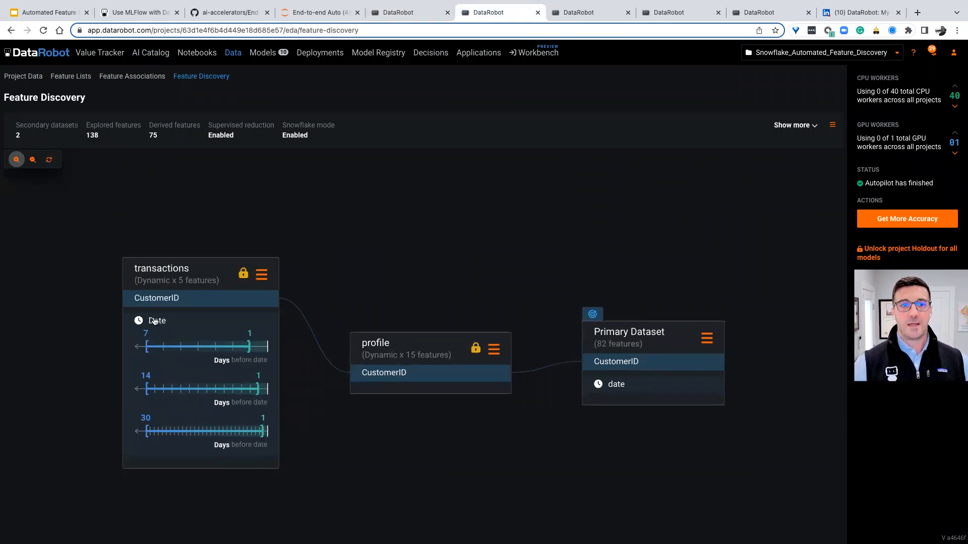
mouse_move(152, 412)
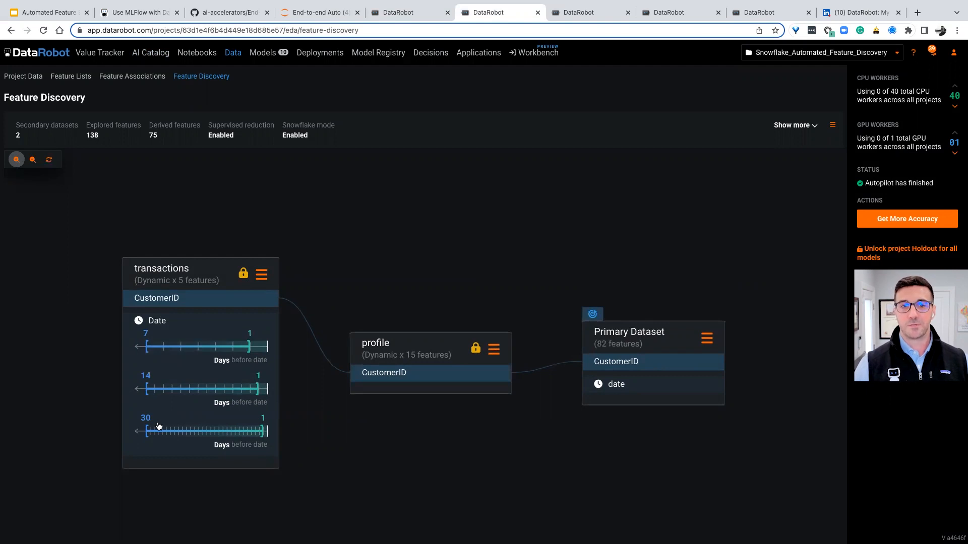
mouse_move(175, 325)
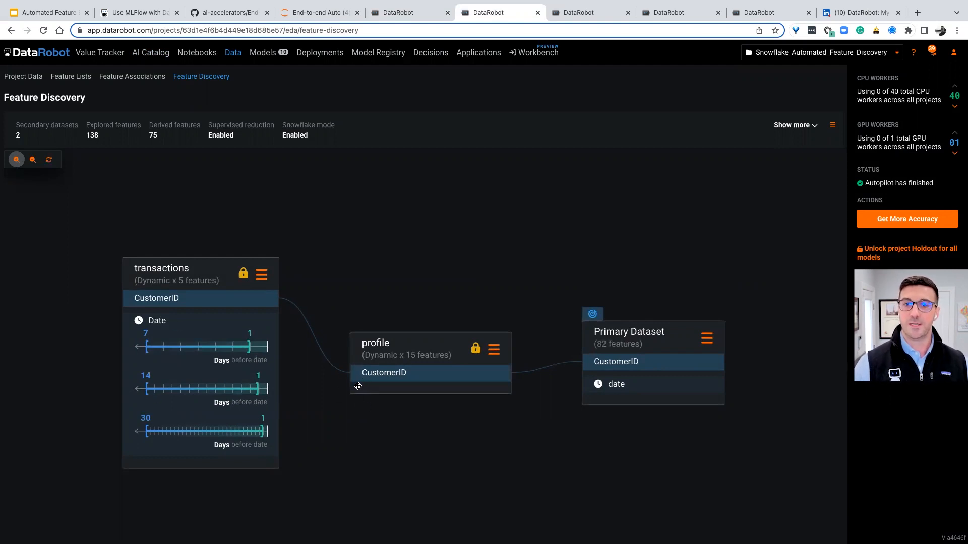
mouse_move(494, 369)
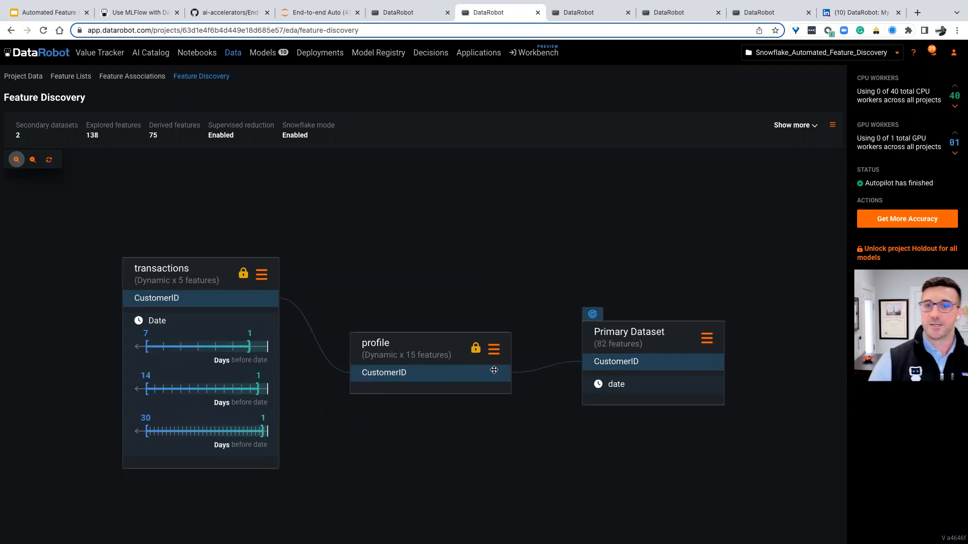
mouse_move(566, 368)
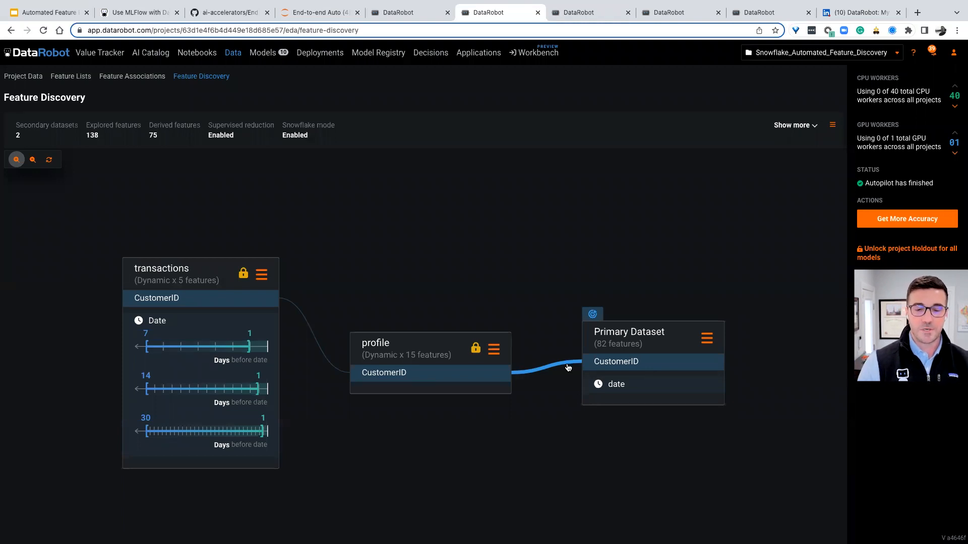
click(318, 12)
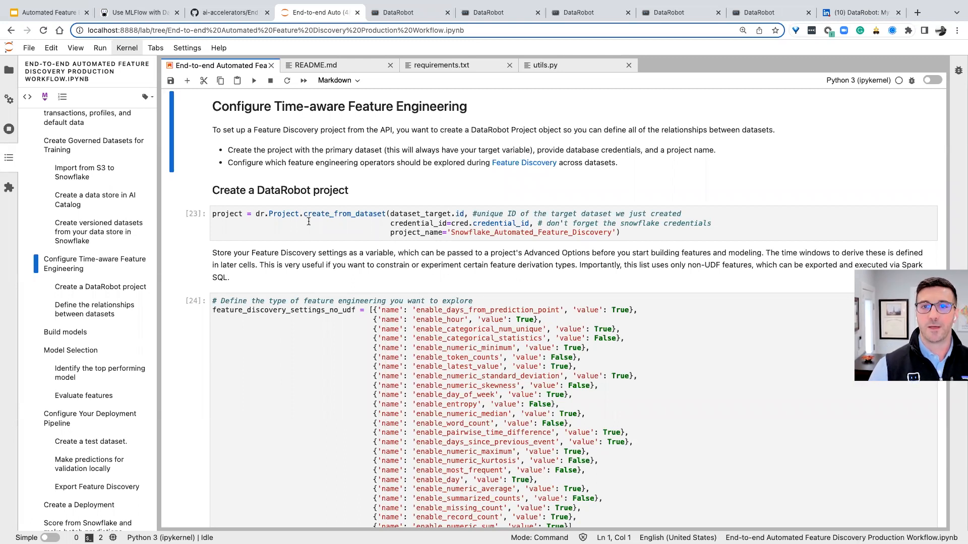
Scroll past the relationships configuration cell to the Build models analyze_and_model code
scroll(down, 3)
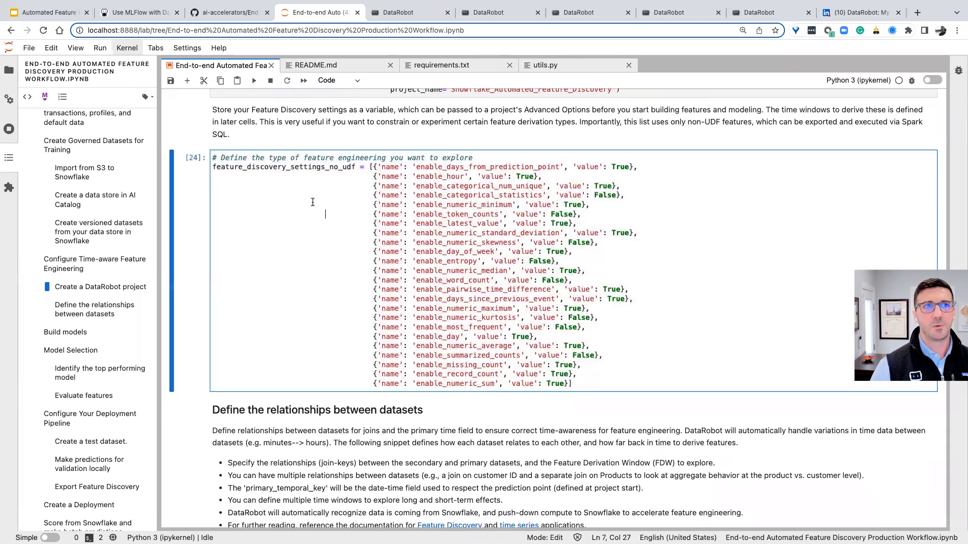
mouse_move(300, 192)
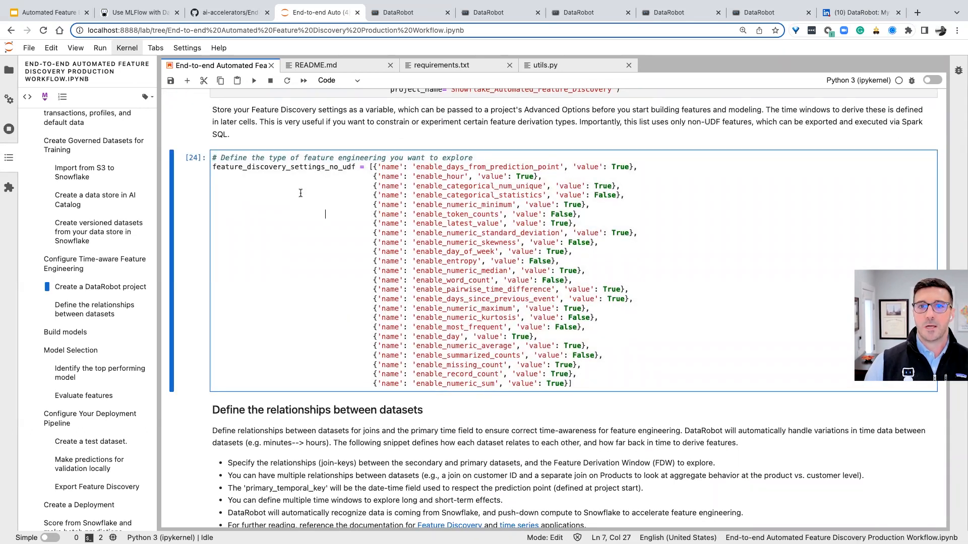
mouse_move(693, 242)
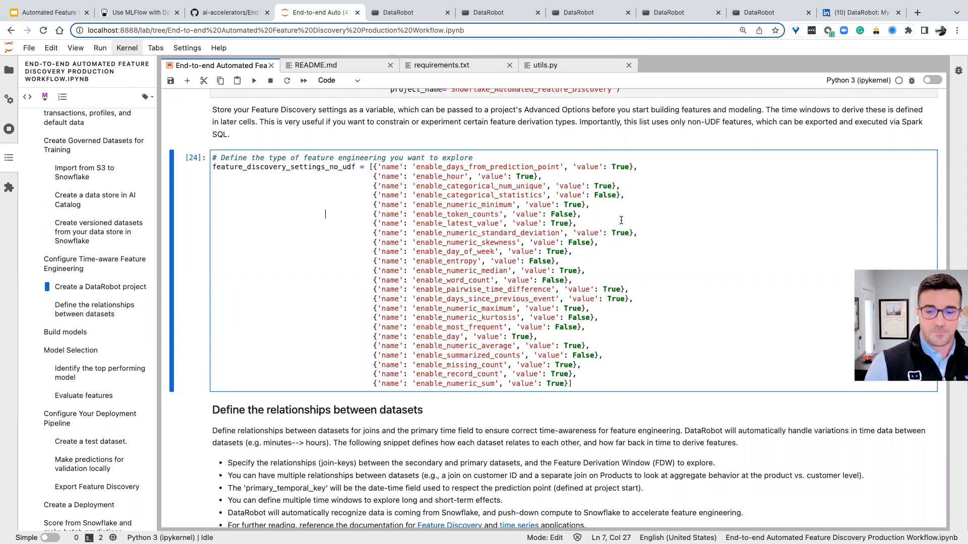
scroll(up, 3)
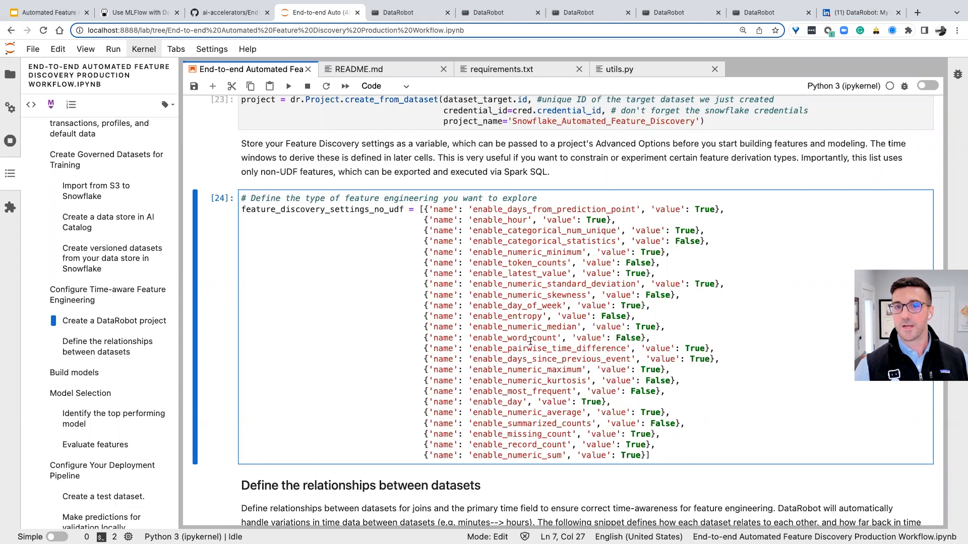
mouse_move(531, 265)
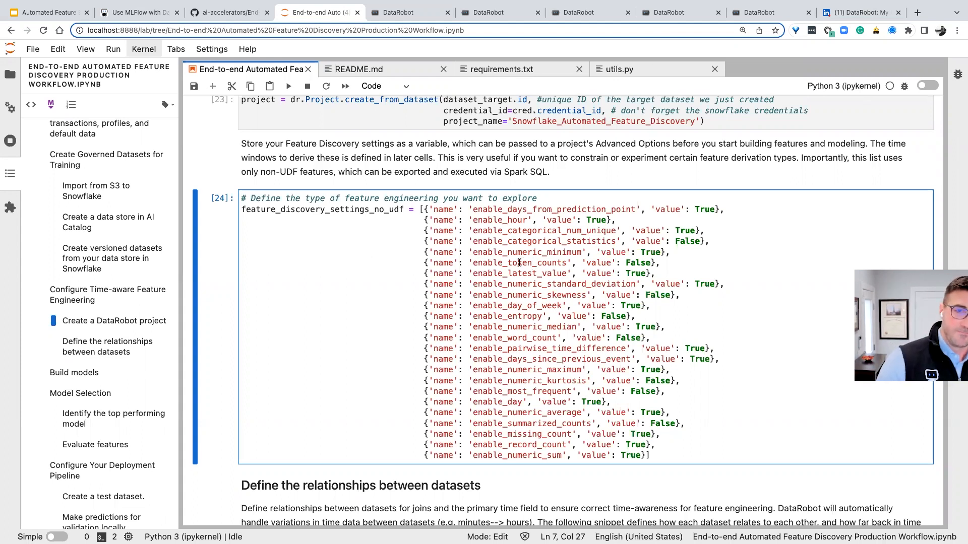
scroll(down, 3)
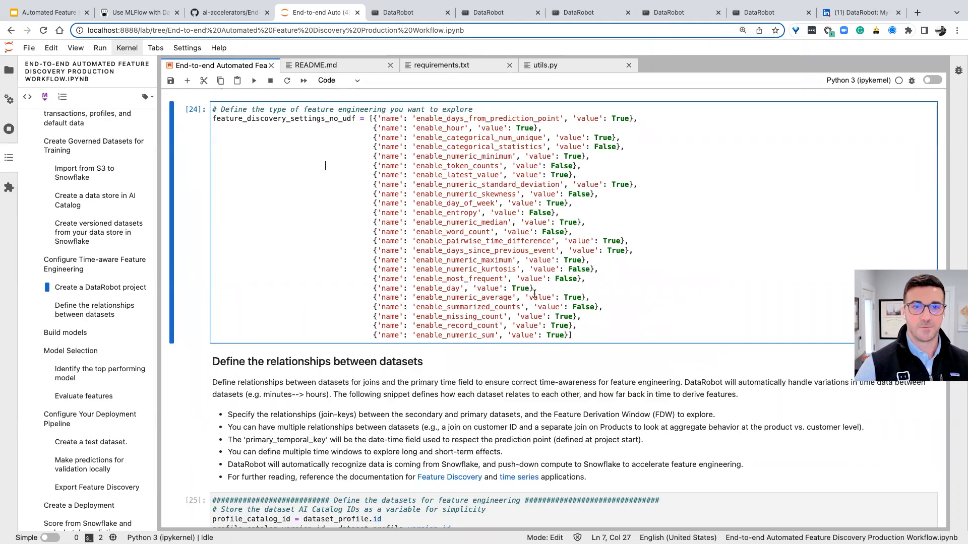
scroll(down, 3)
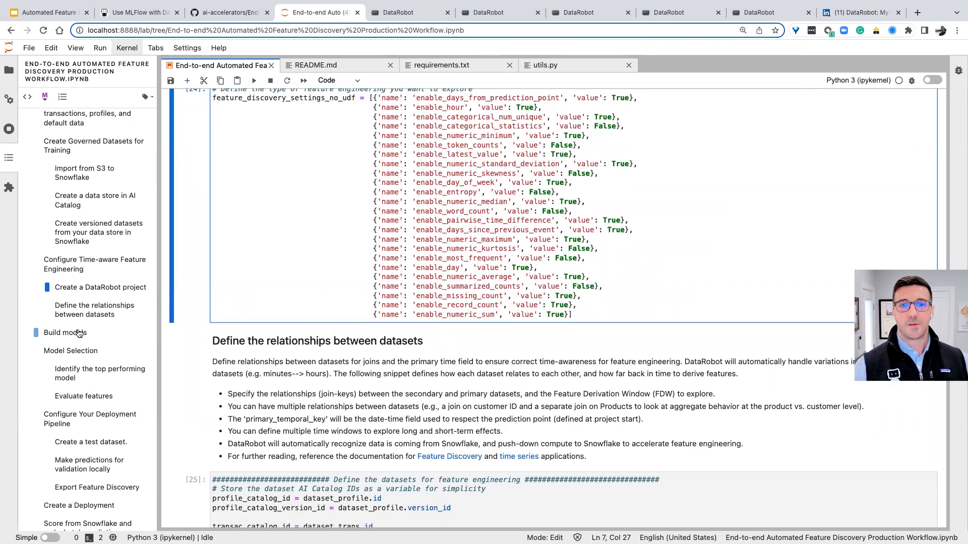
scroll(down, 3)
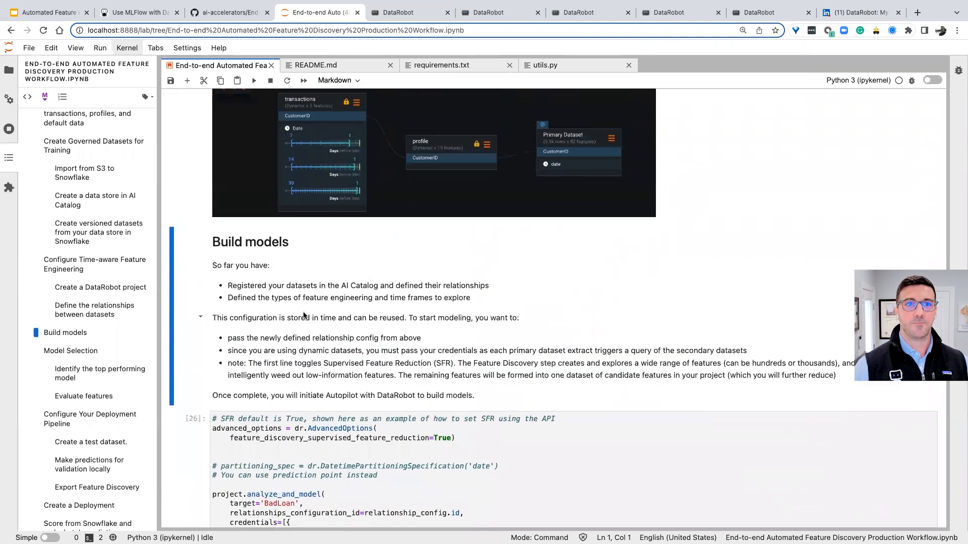
scroll(up, 3)
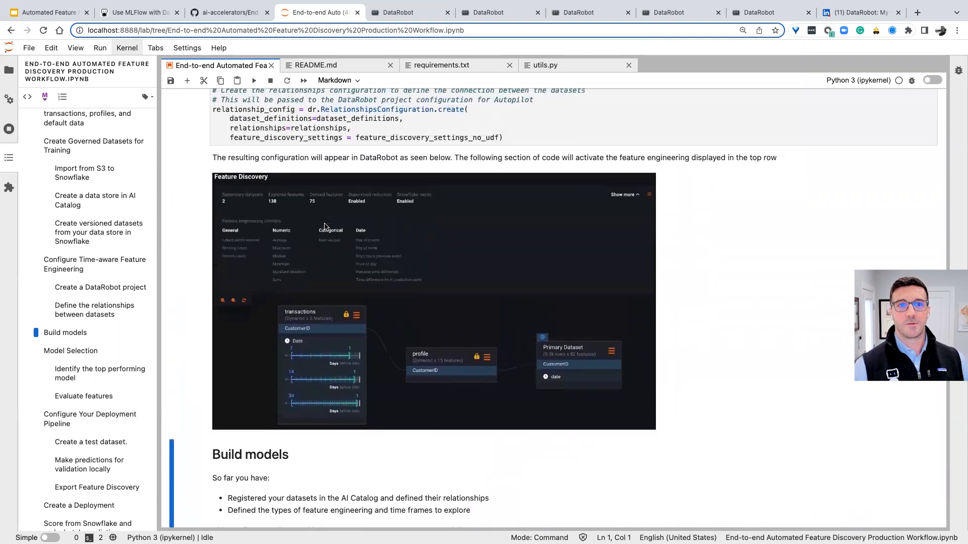
scroll(up, 3)
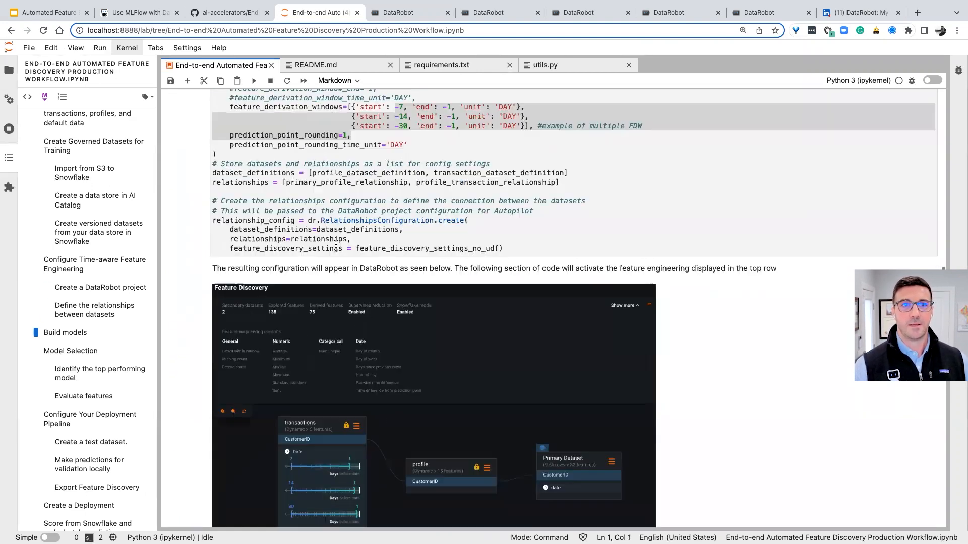
scroll(up, 3)
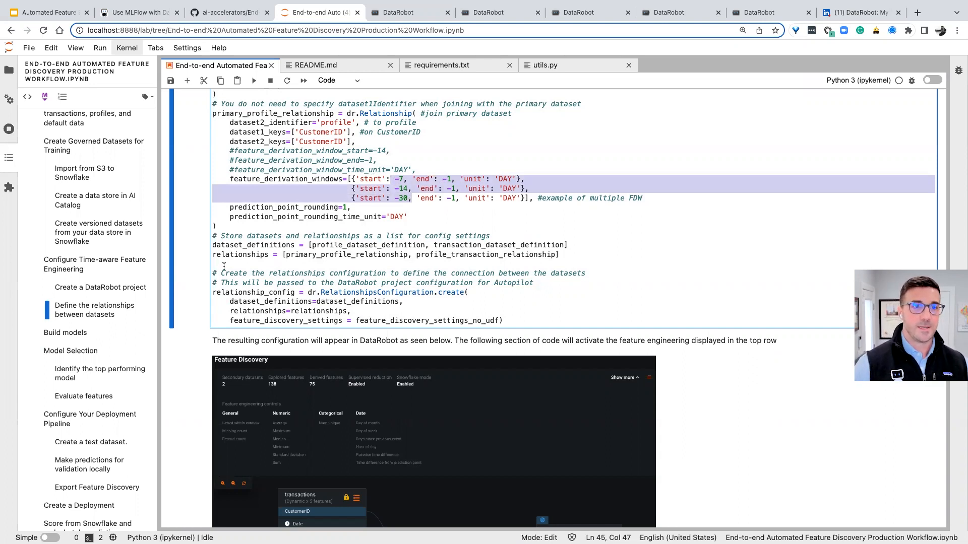
scroll(down, 3)
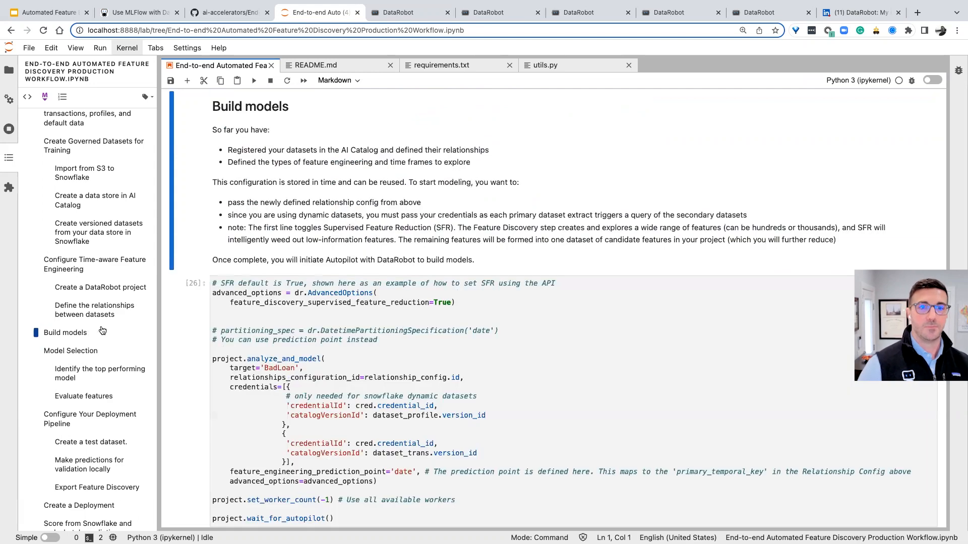
Scroll to the analyze_and_model cell's Autopilot log of running and queued jobs
scroll(down, 3)
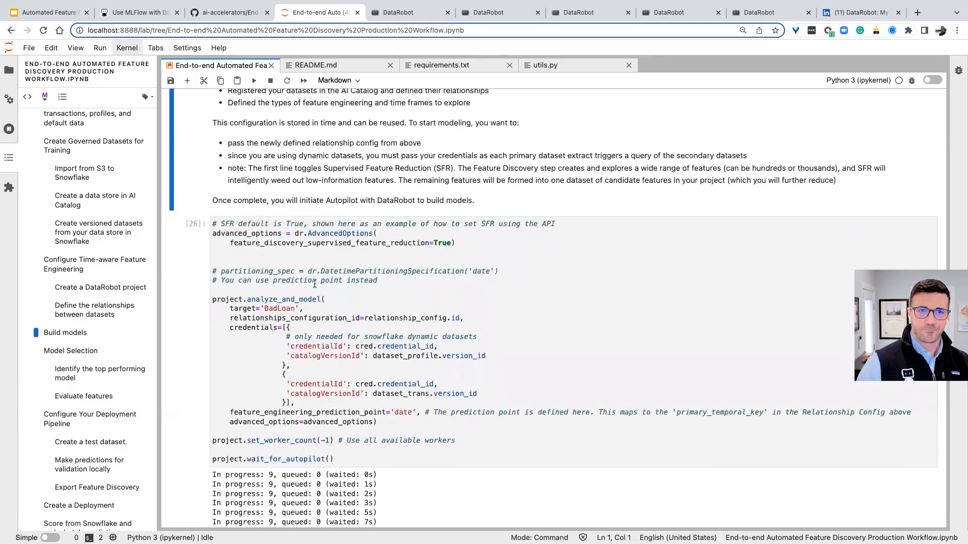
scroll(down, 3)
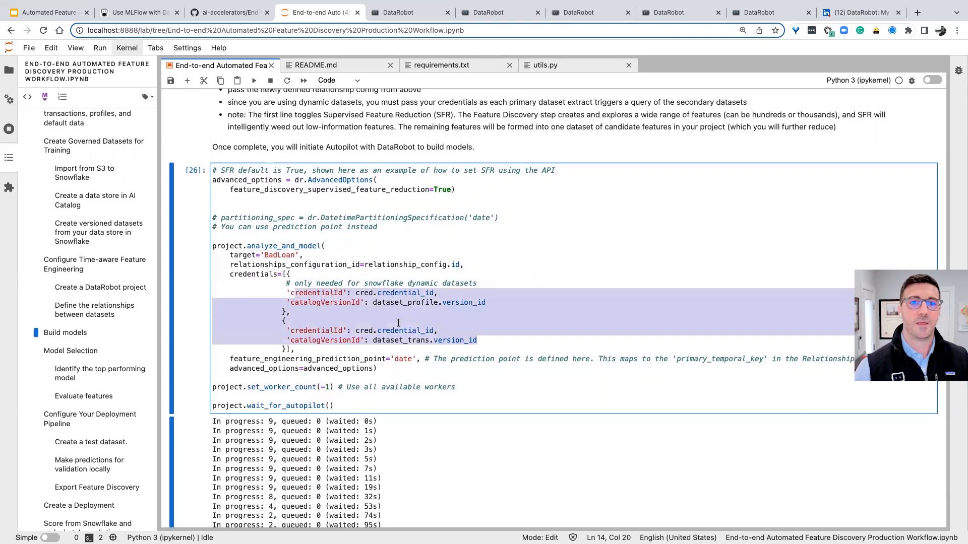
scroll(down, 3)
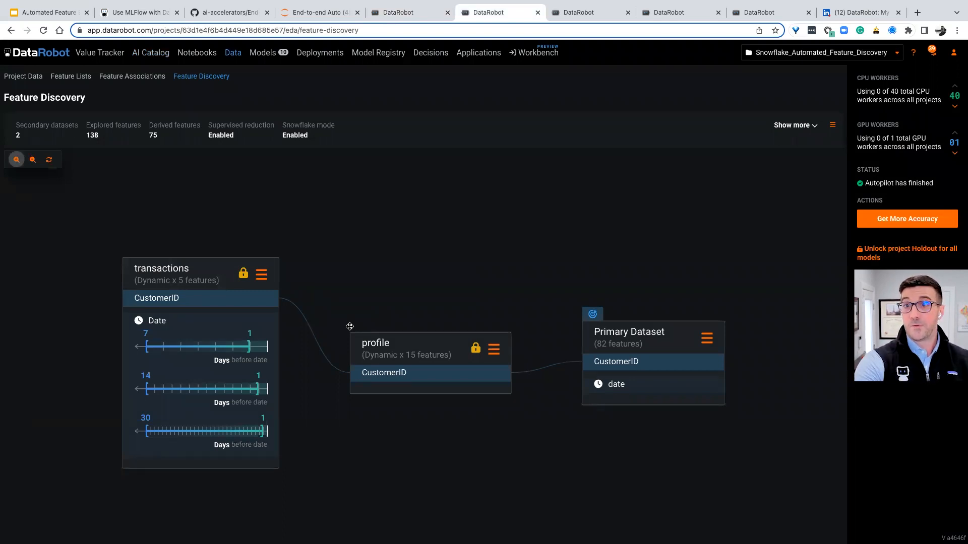
mouse_move(223, 313)
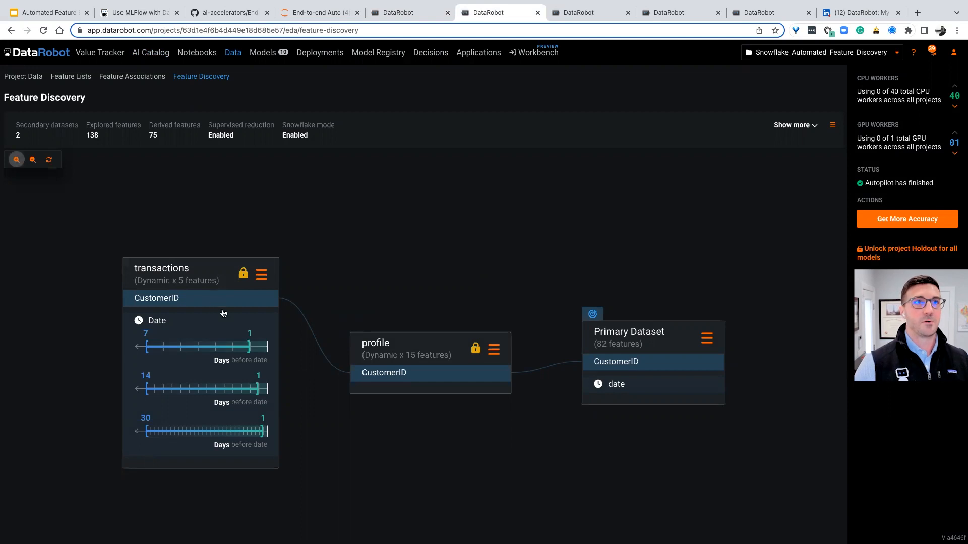
mouse_move(120, 134)
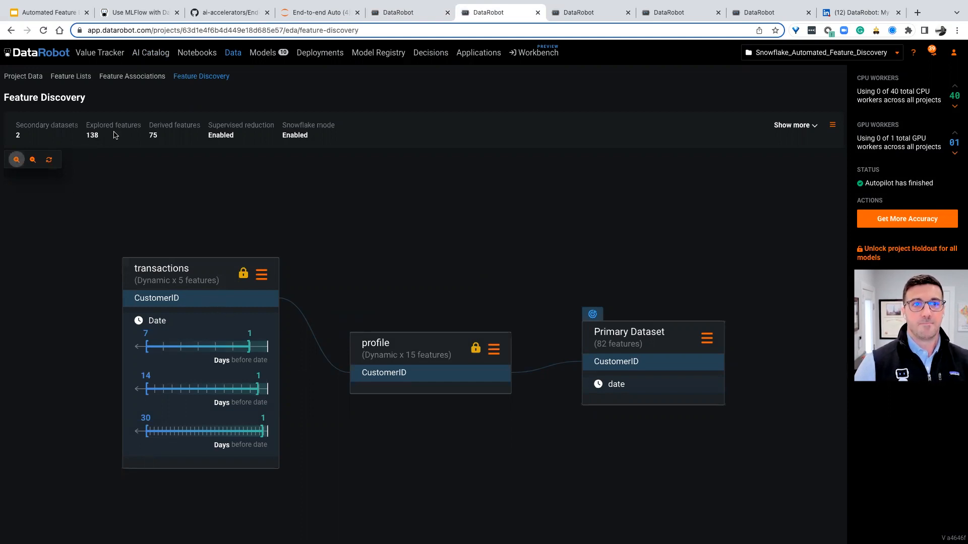
mouse_move(183, 146)
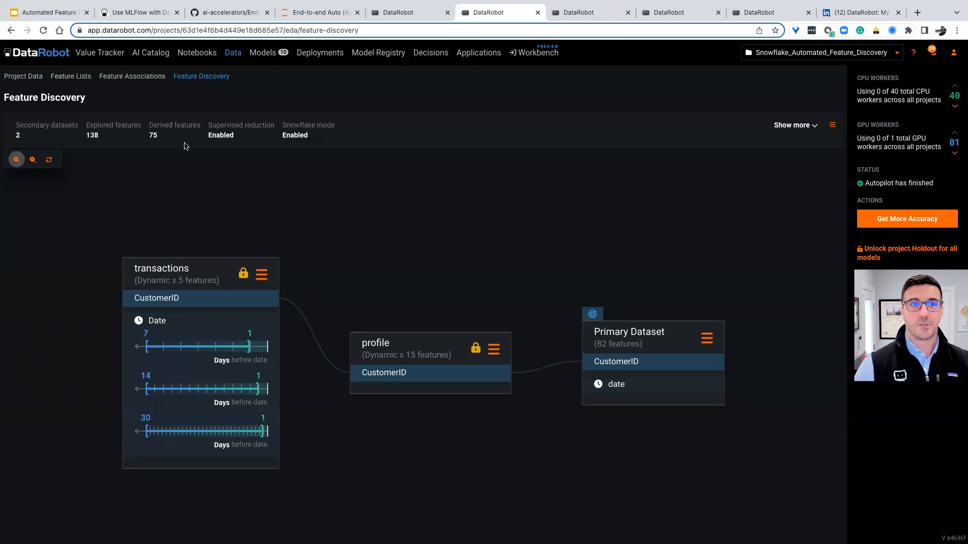
mouse_move(154, 145)
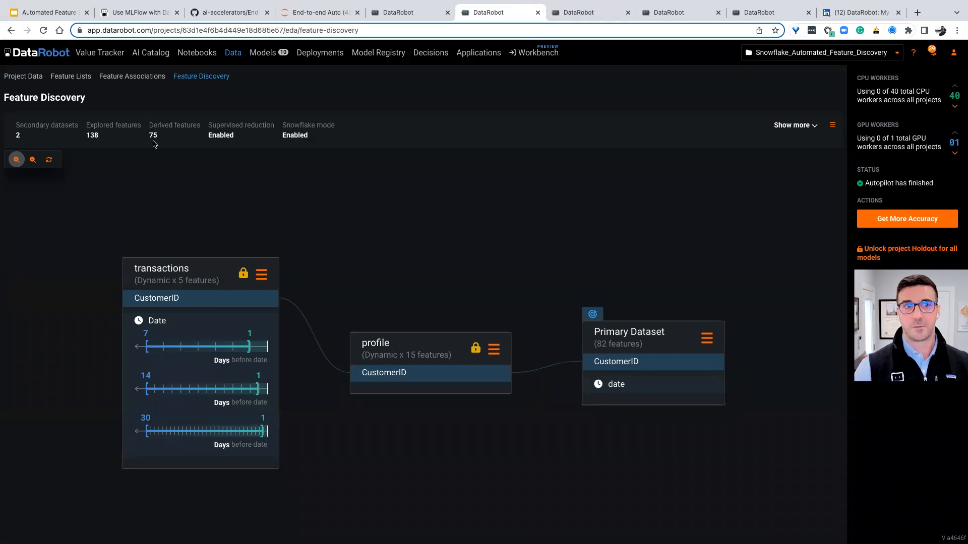
Expand the feature engineering controls and view the 82 derived features on Project Data
click(792, 125)
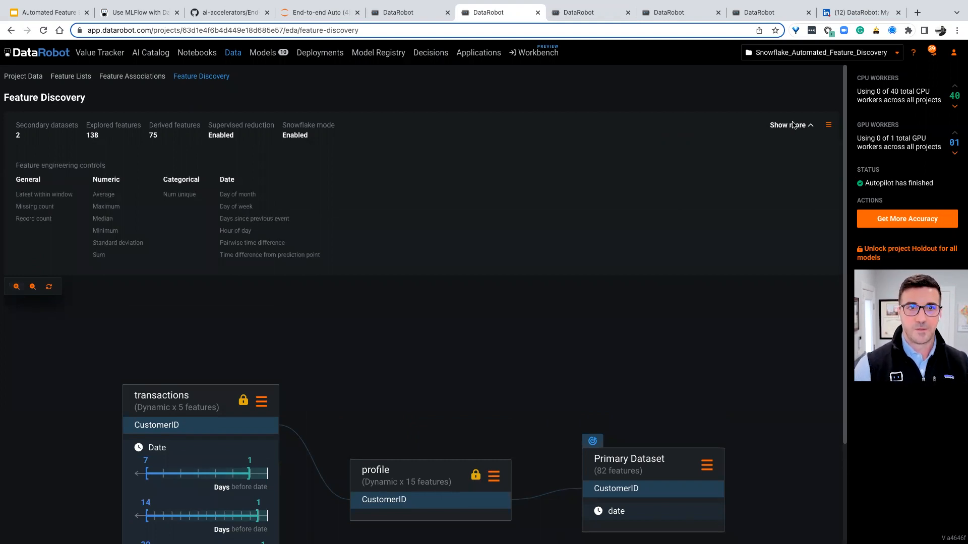
click(23, 76)
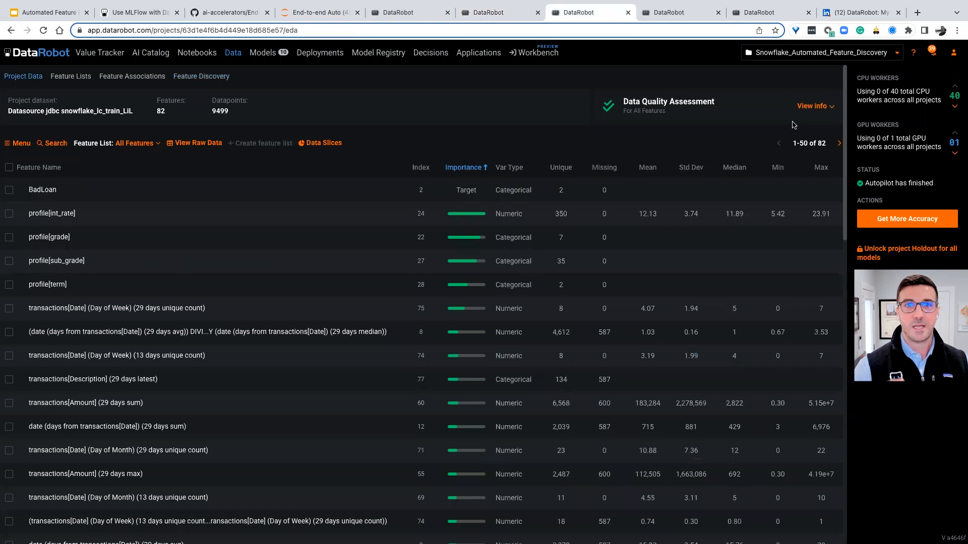
mouse_move(184, 367)
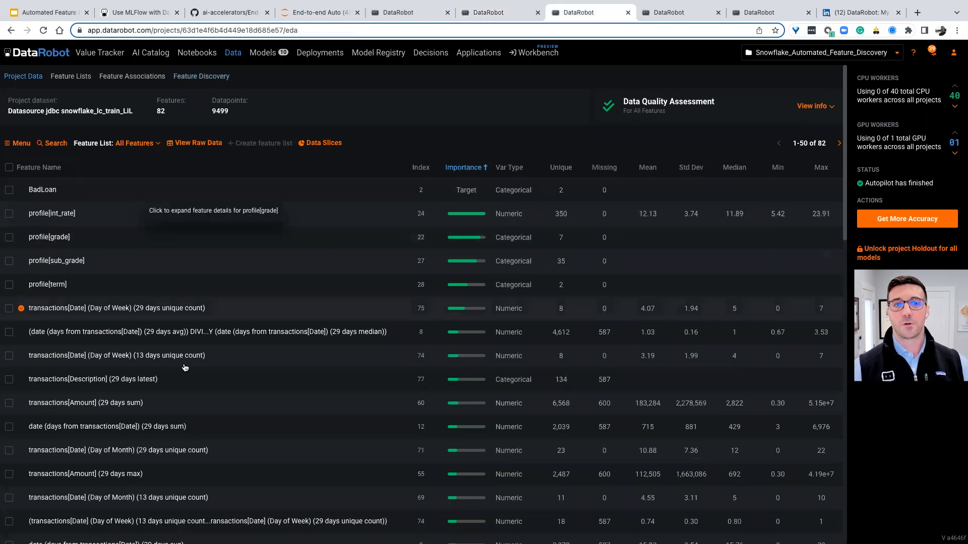
mouse_move(143, 465)
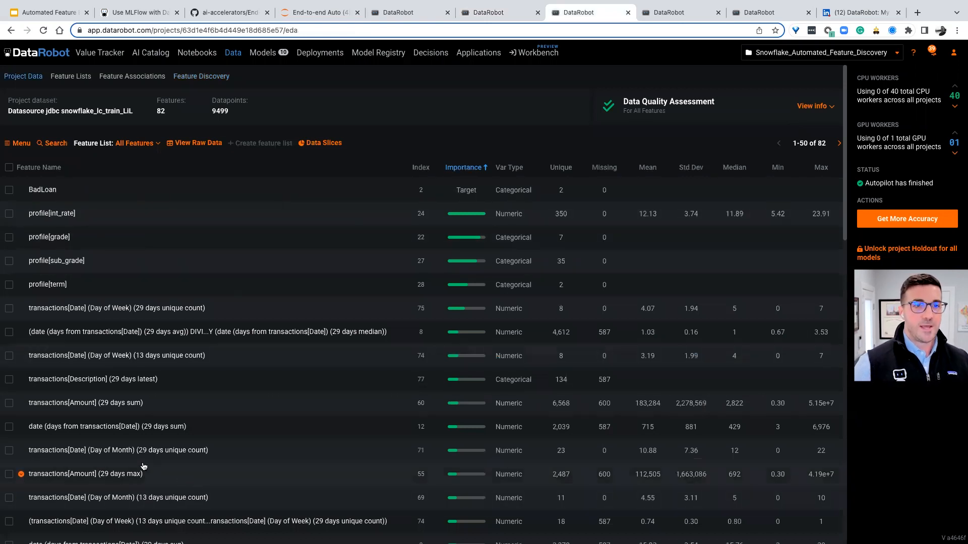
View the Feature Lineage of transactions[Date] (Day of Week) (29 days unique count), then open the leaderboard
scroll(down, 3)
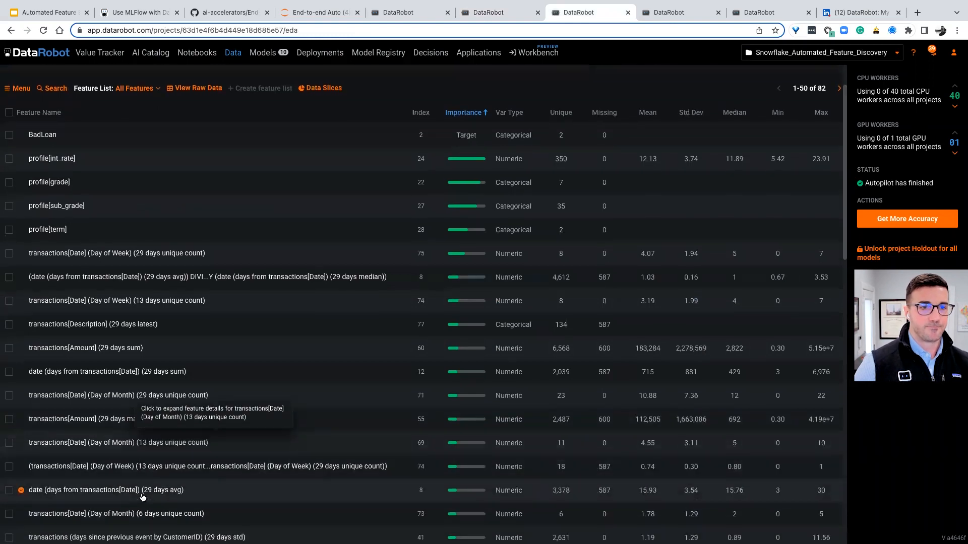
scroll(down, 3)
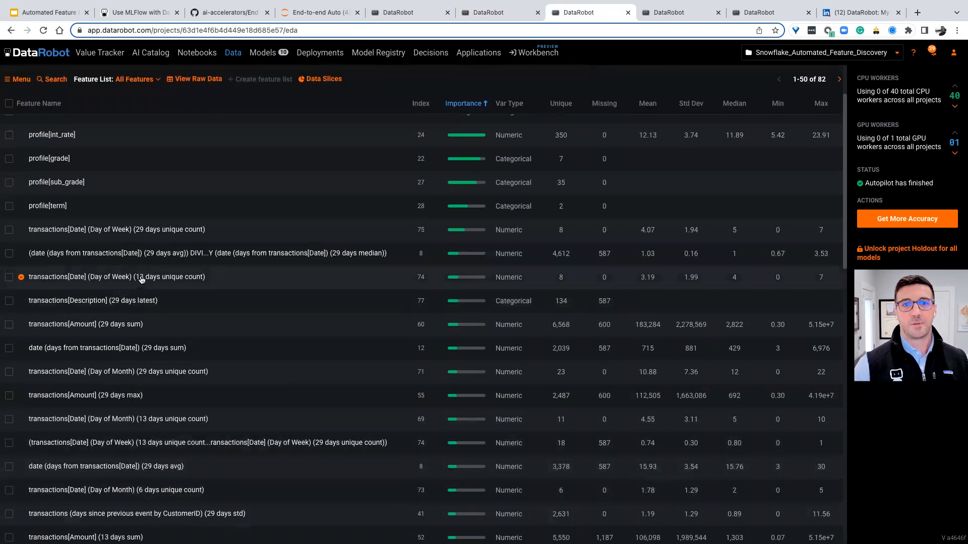
click(117, 229)
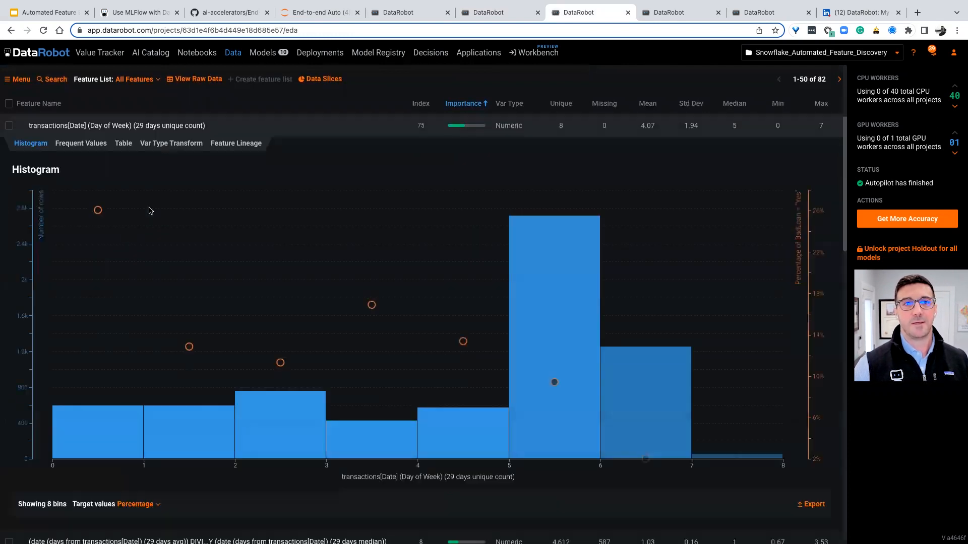
click(236, 143)
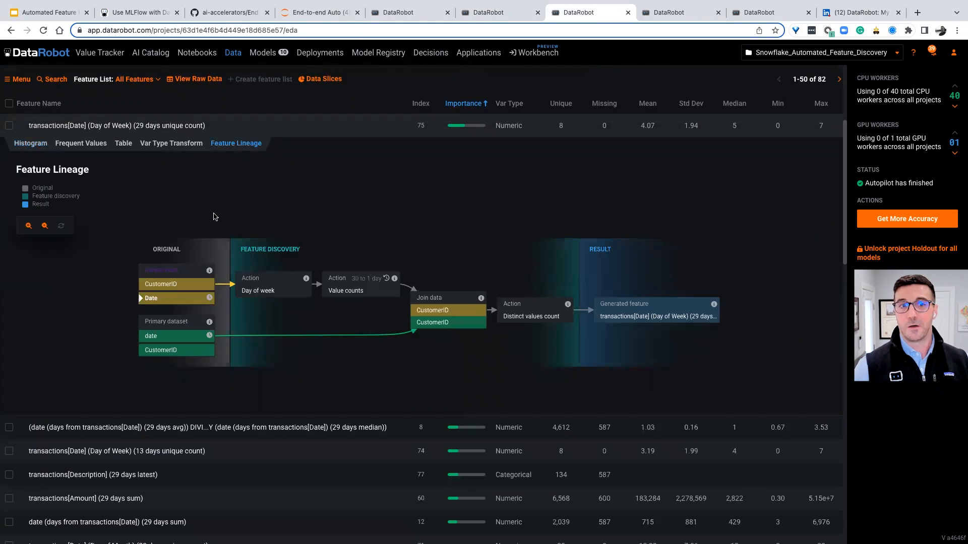
mouse_move(221, 245)
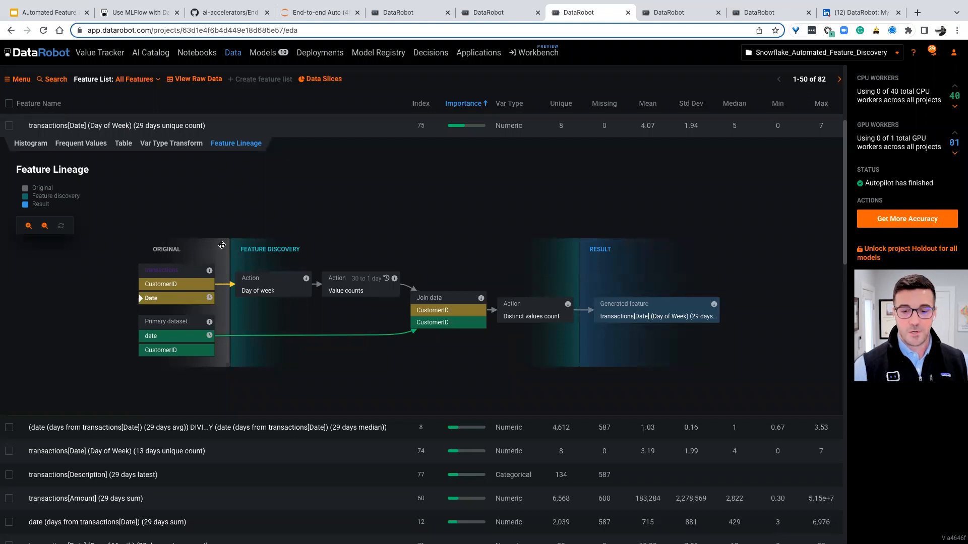
scroll(up, 3)
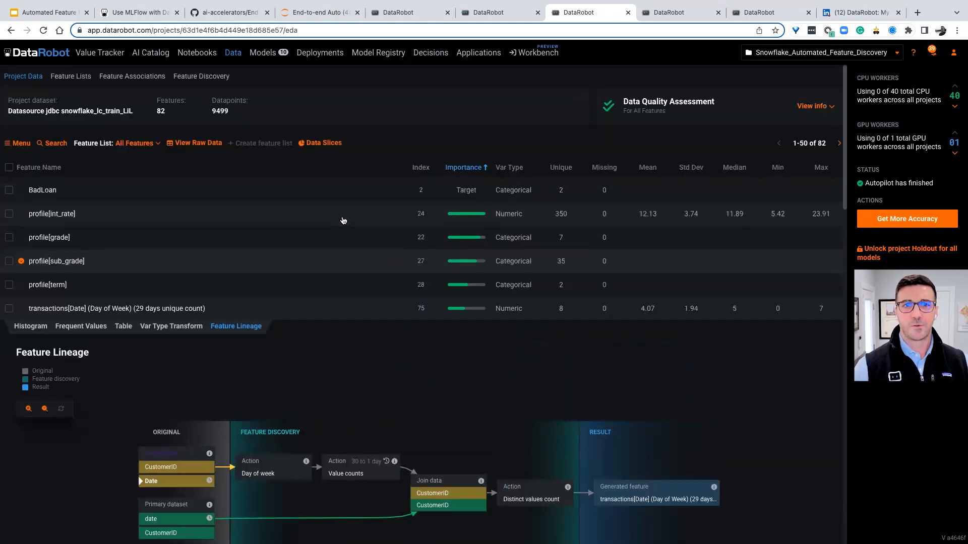
click(262, 53)
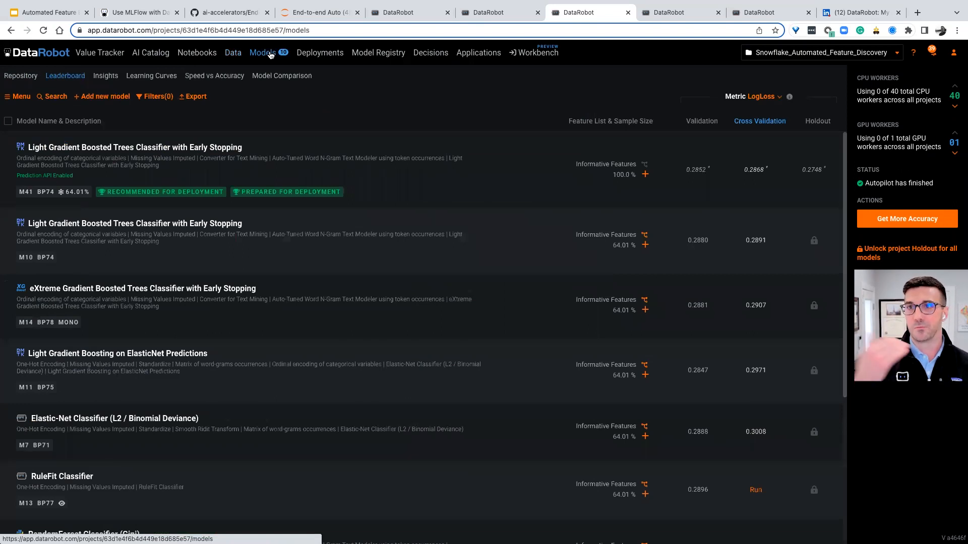
mouse_move(177, 159)
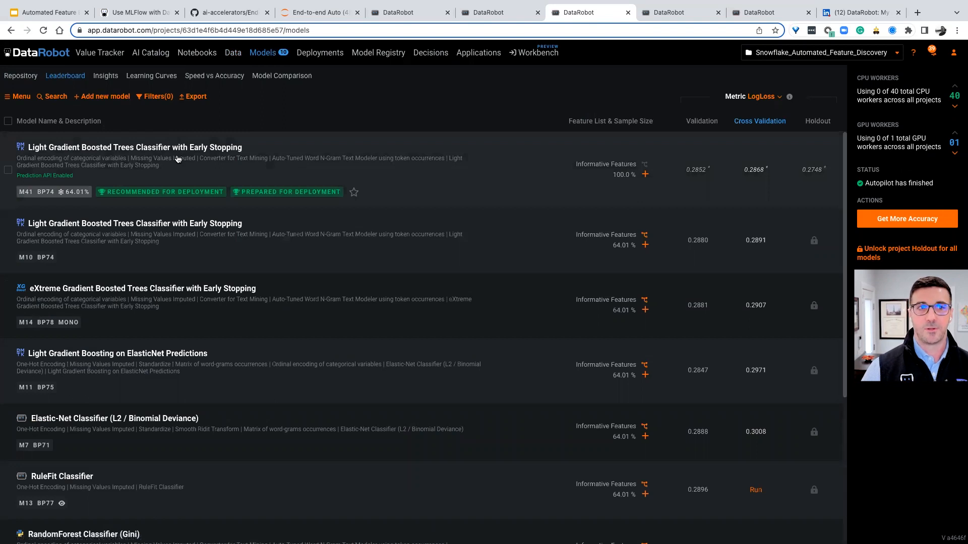
View Feature Impact for the top Light Gradient Boosted Trees model, then return to JupyterLab
click(134, 147)
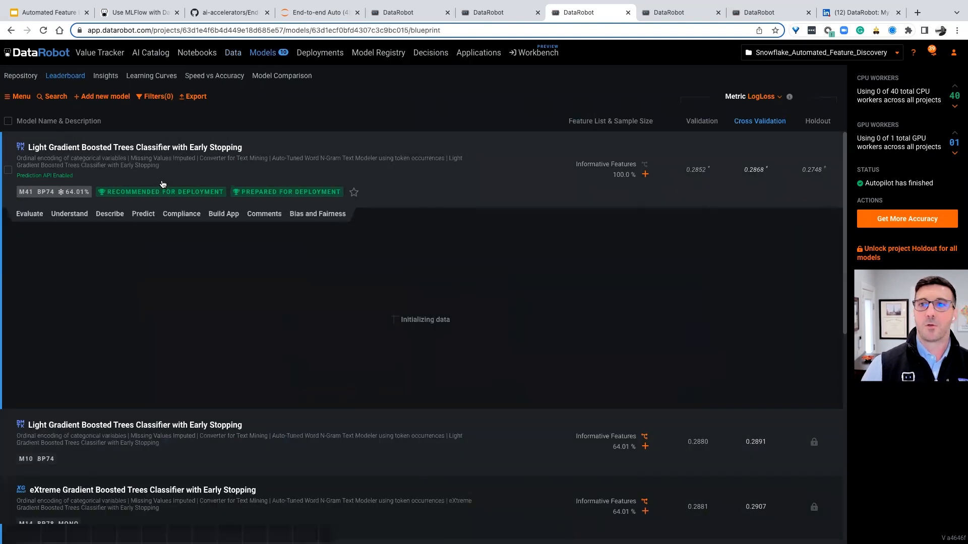
click(69, 214)
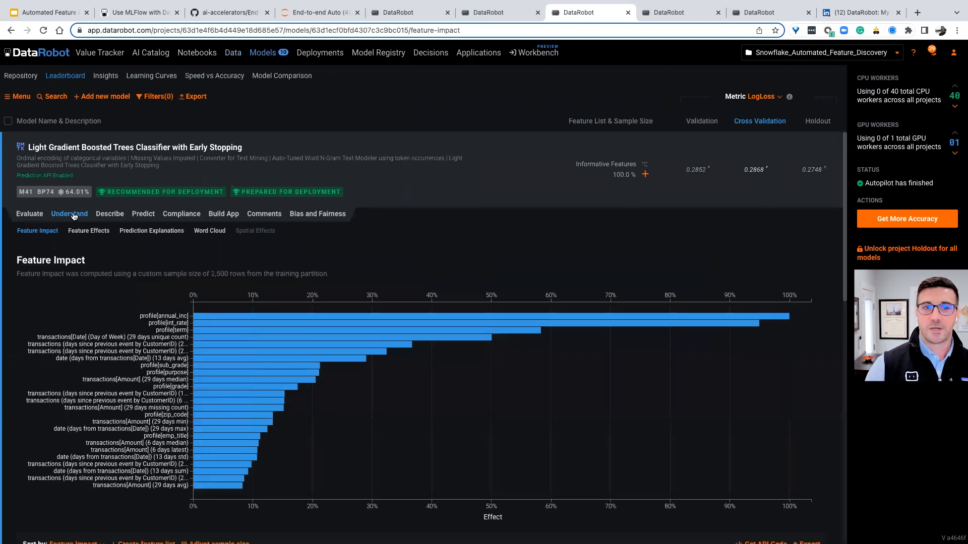
mouse_move(277, 129)
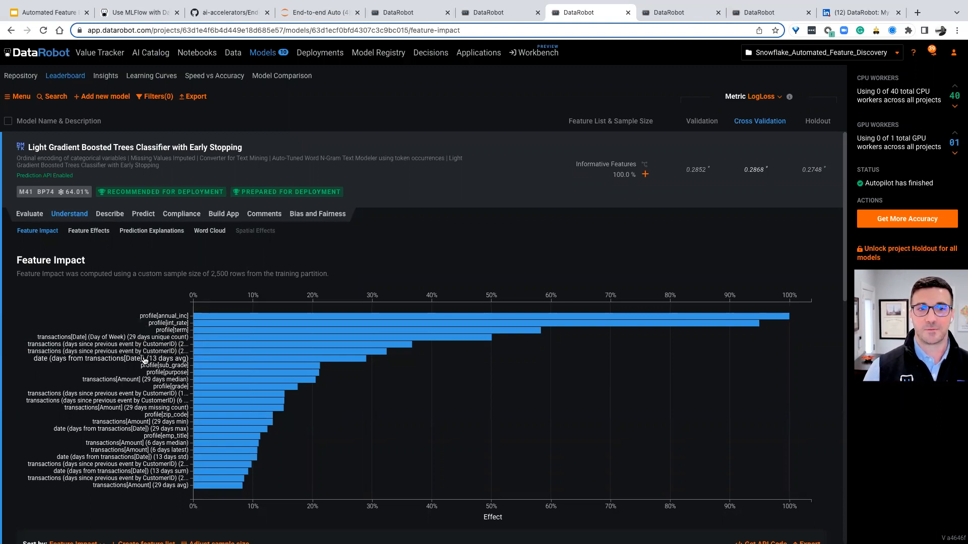
mouse_move(134, 365)
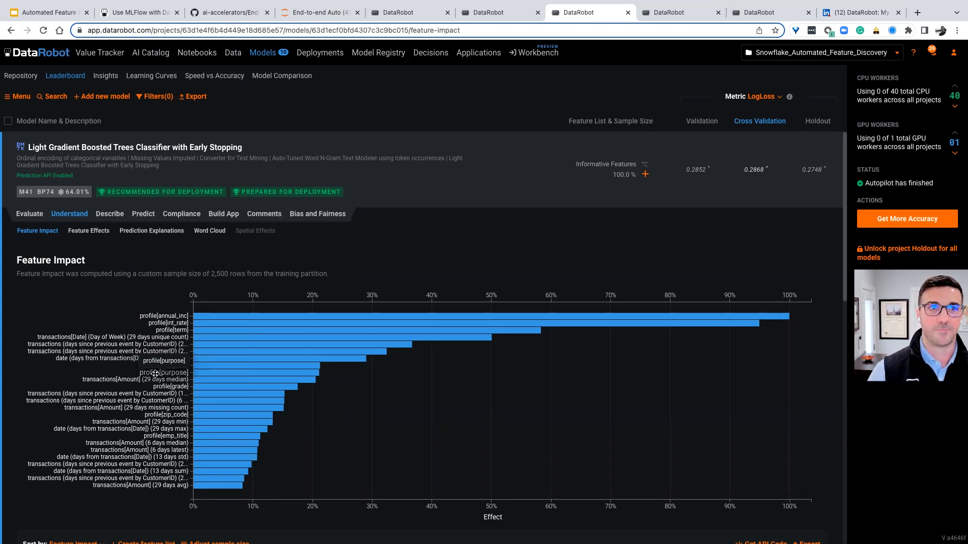
click(319, 12)
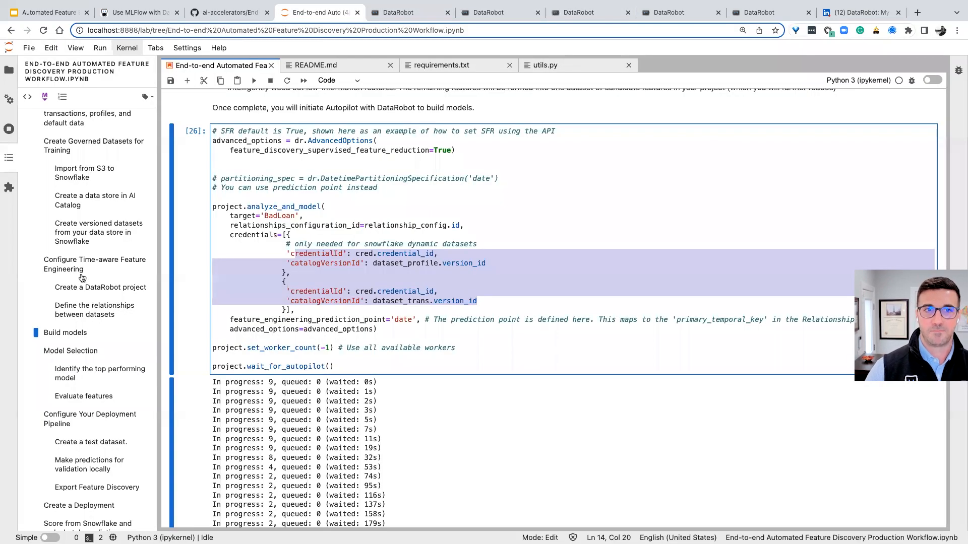